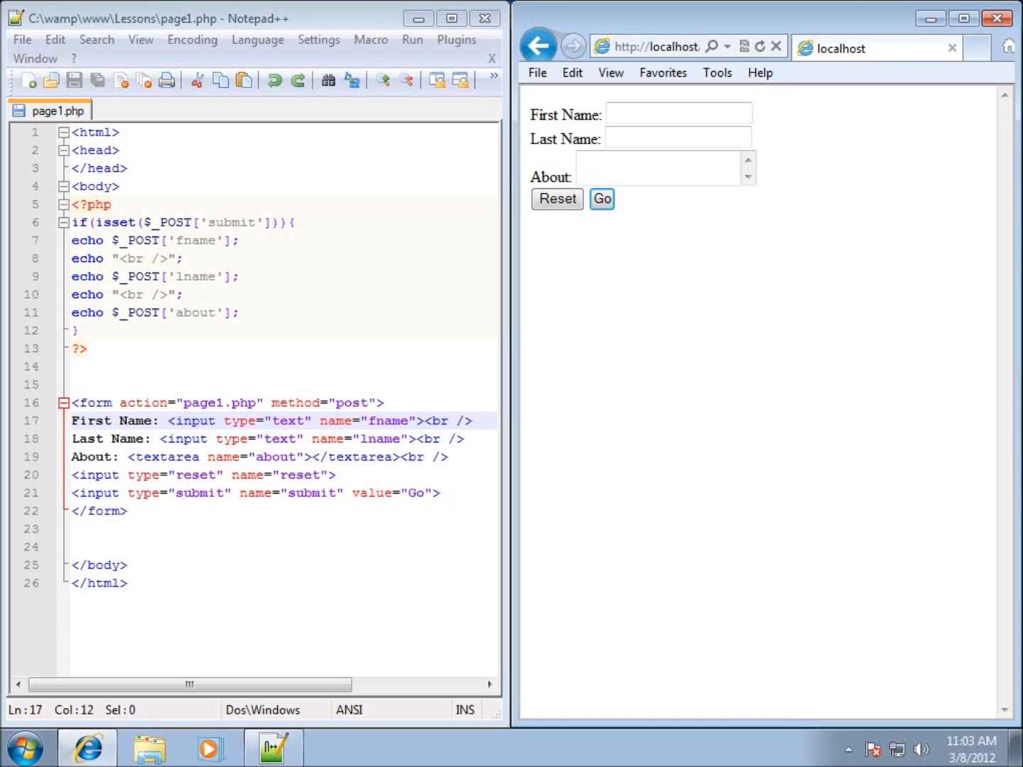
mouse_move(742, 332)
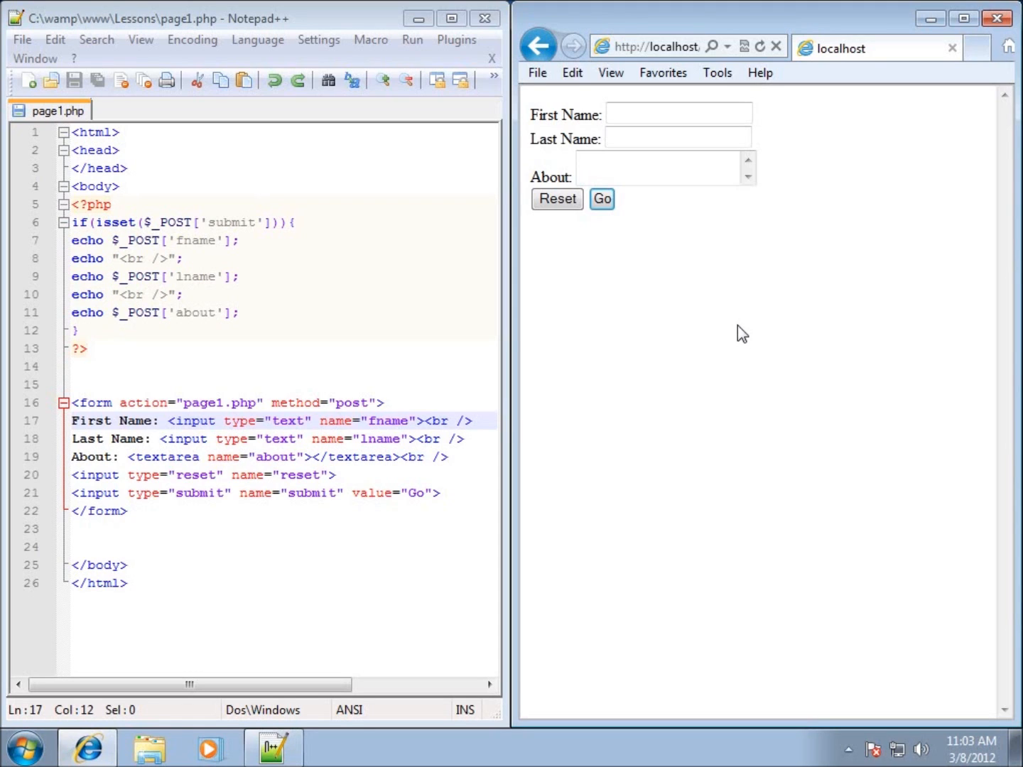
mouse_move(682, 196)
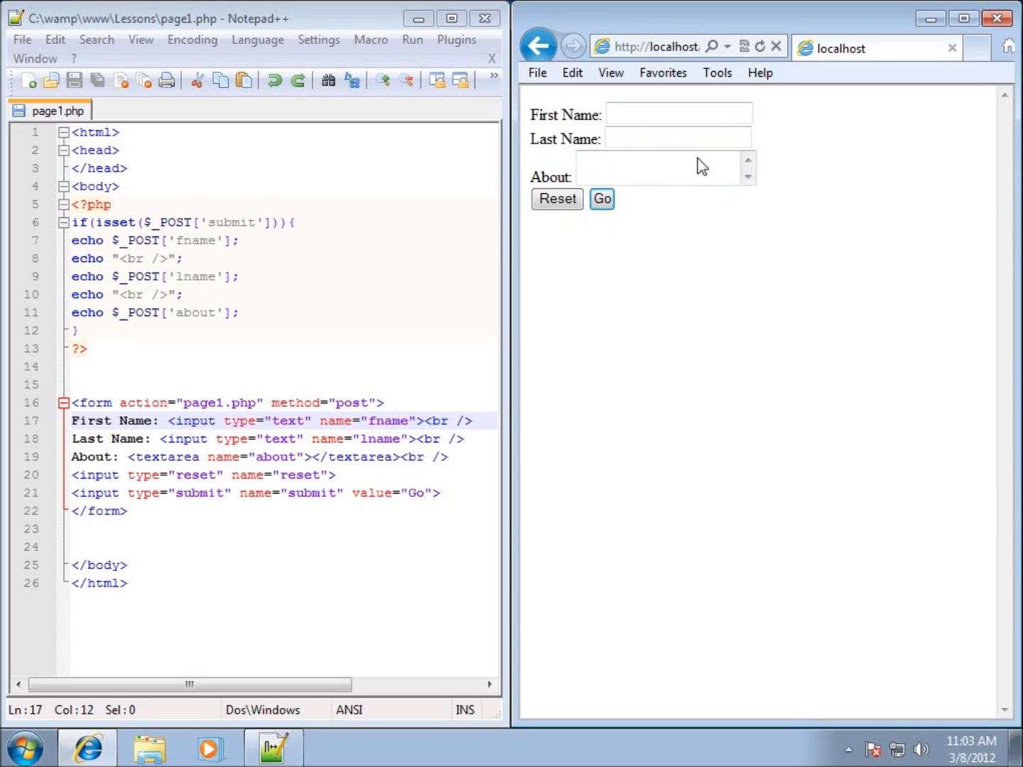
mouse_move(179, 466)
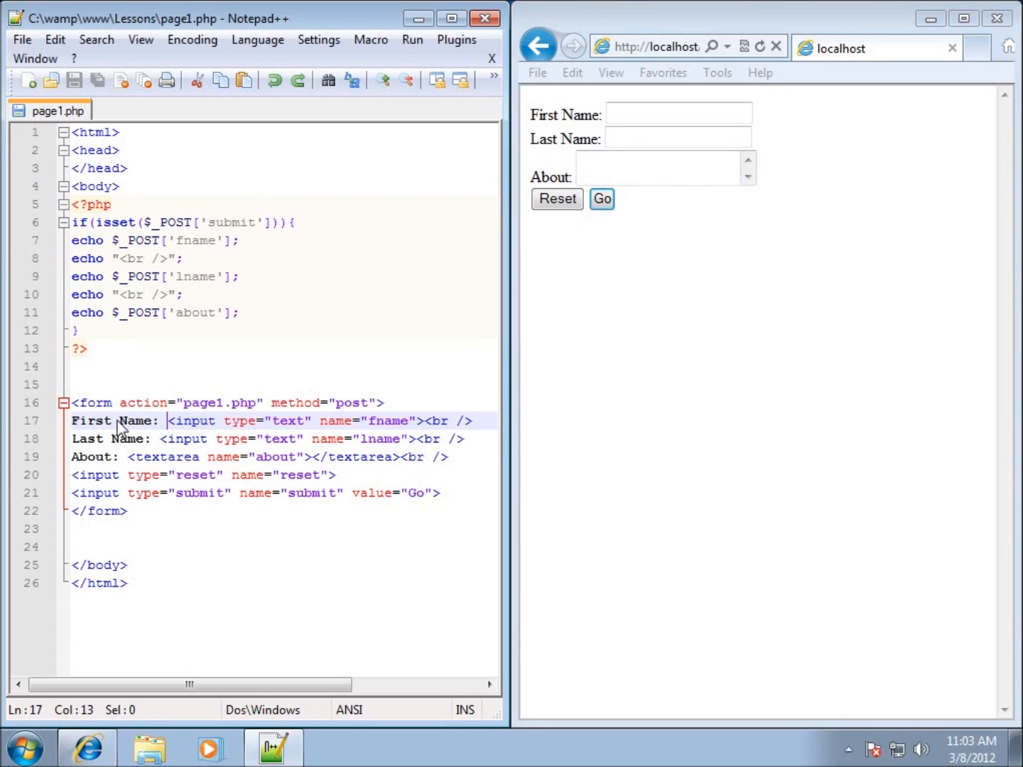
mouse_move(187, 433)
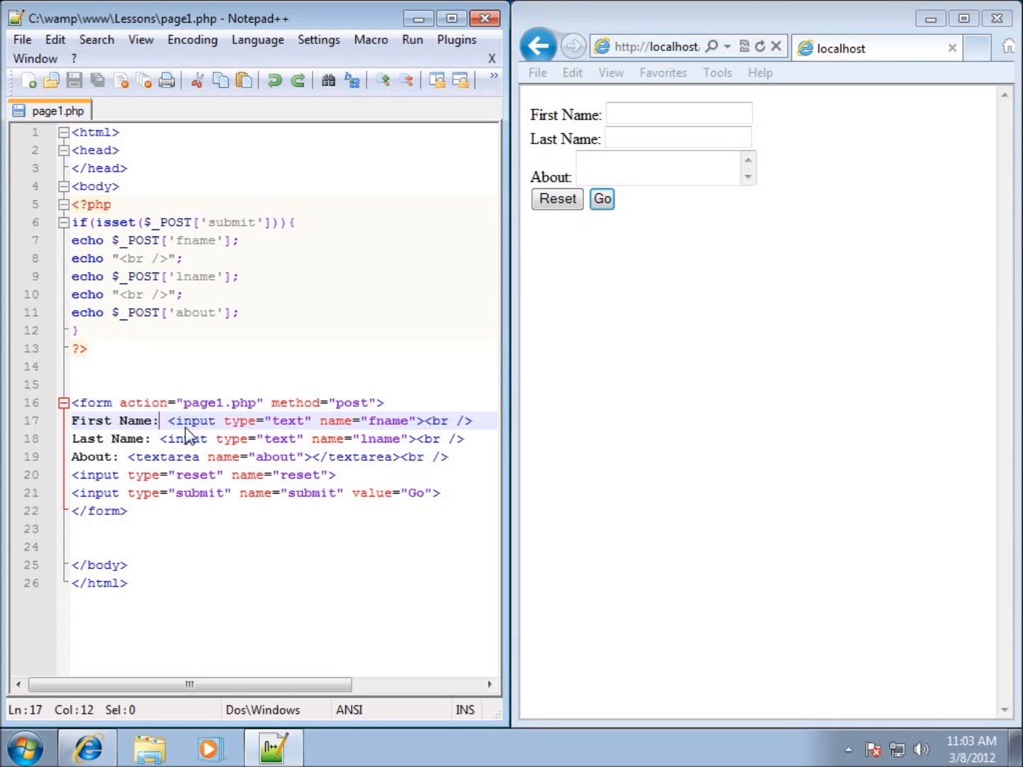
Add <font color=red>*</font> after 'First Name:' and select it to reuse for 'Last Name:'.
text(<font t)
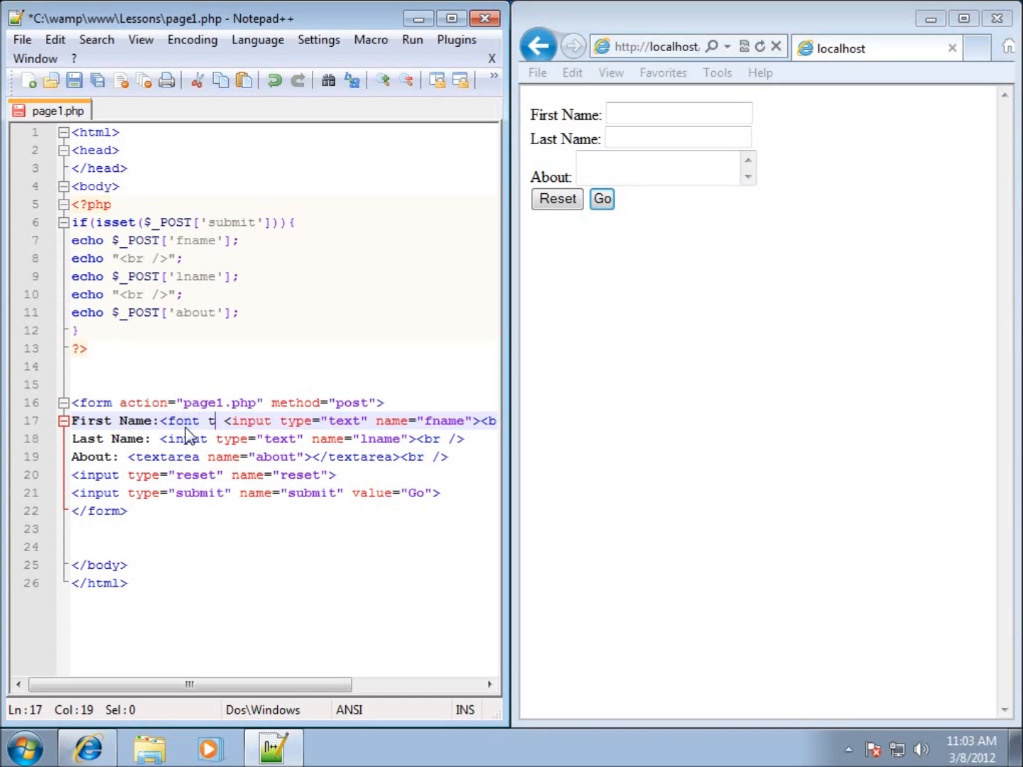
text(olo)
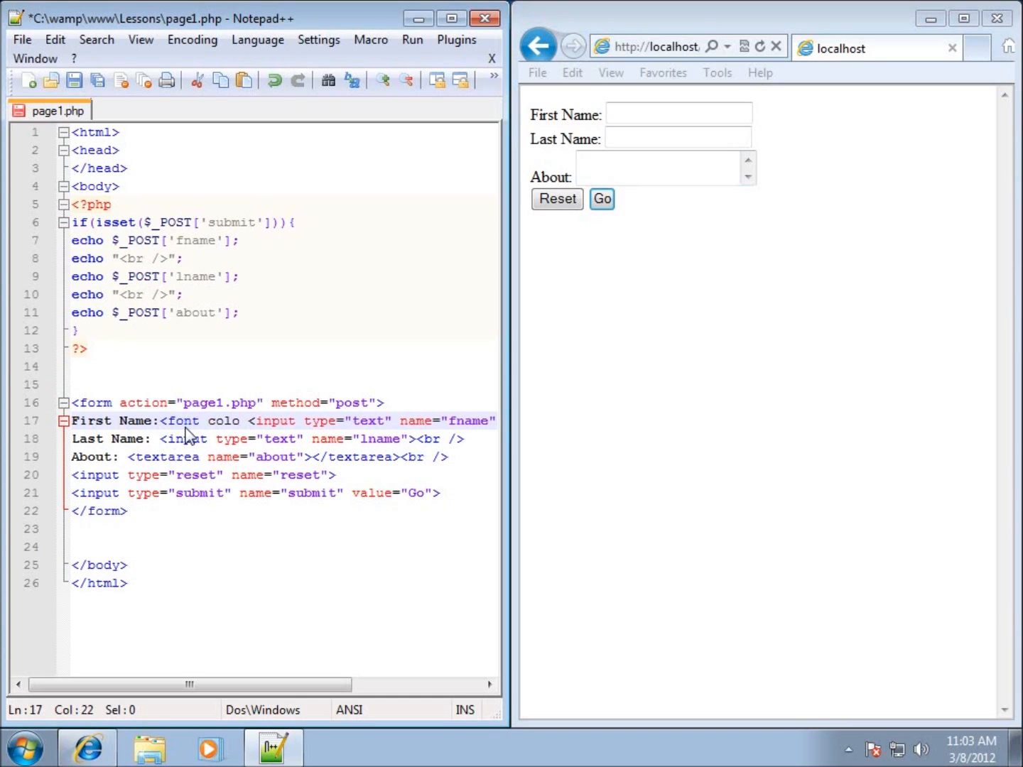
text(r=red>*<)
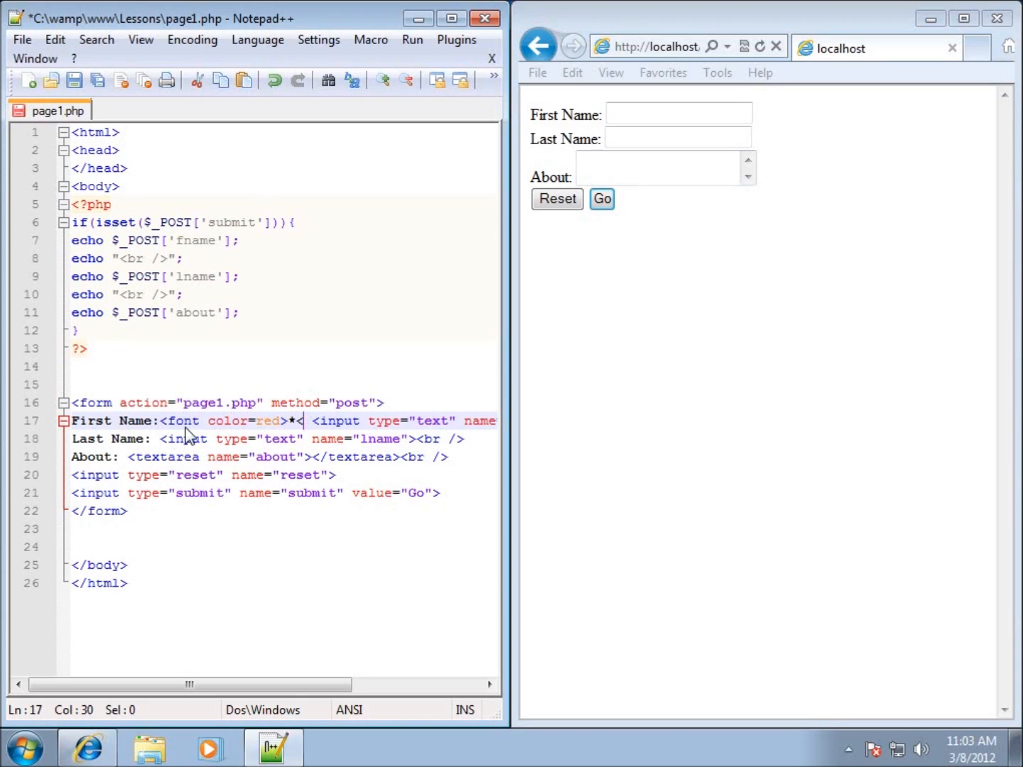
text(/font>)
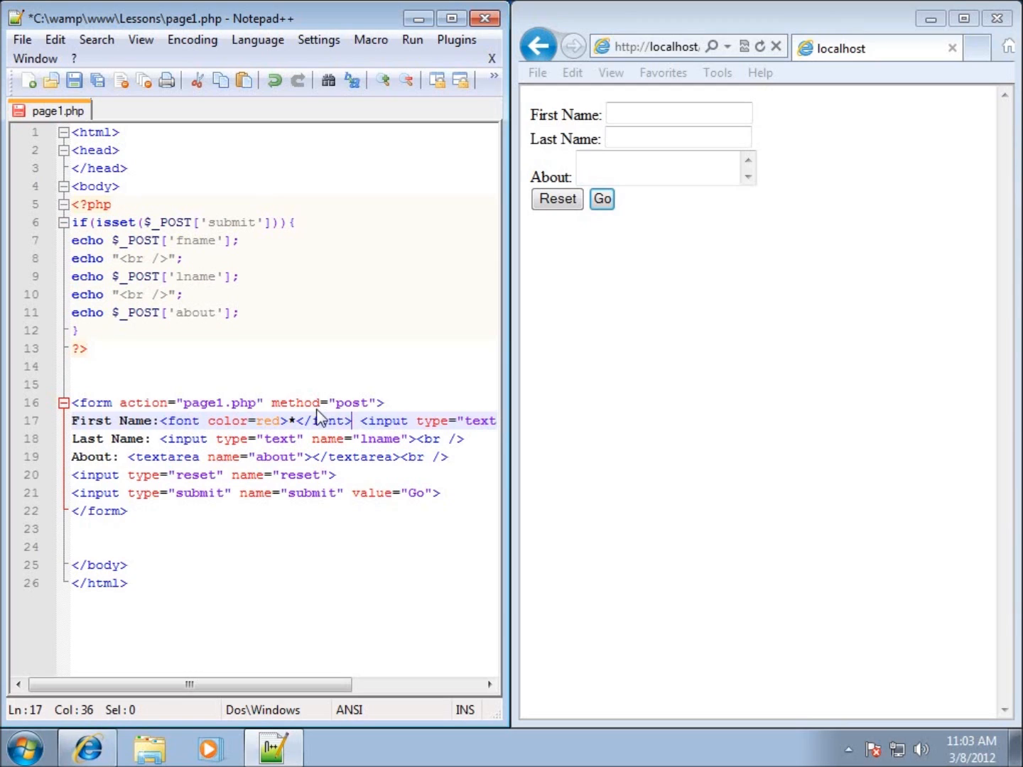
drag(349, 420, 162, 420)
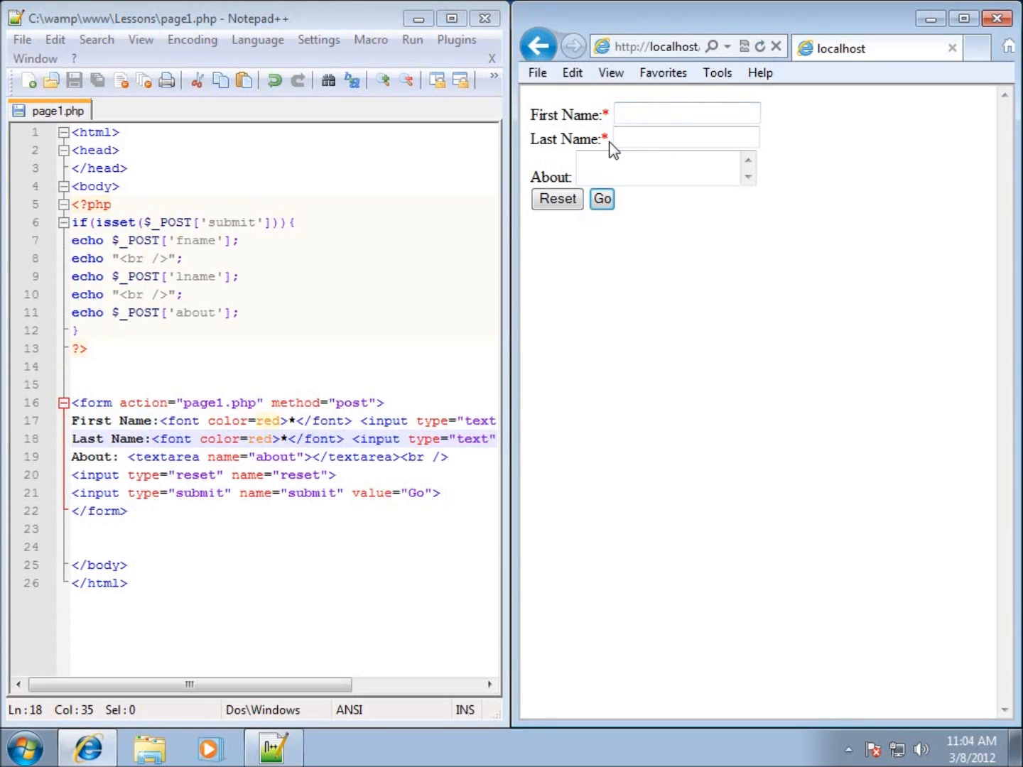
mouse_move(599, 121)
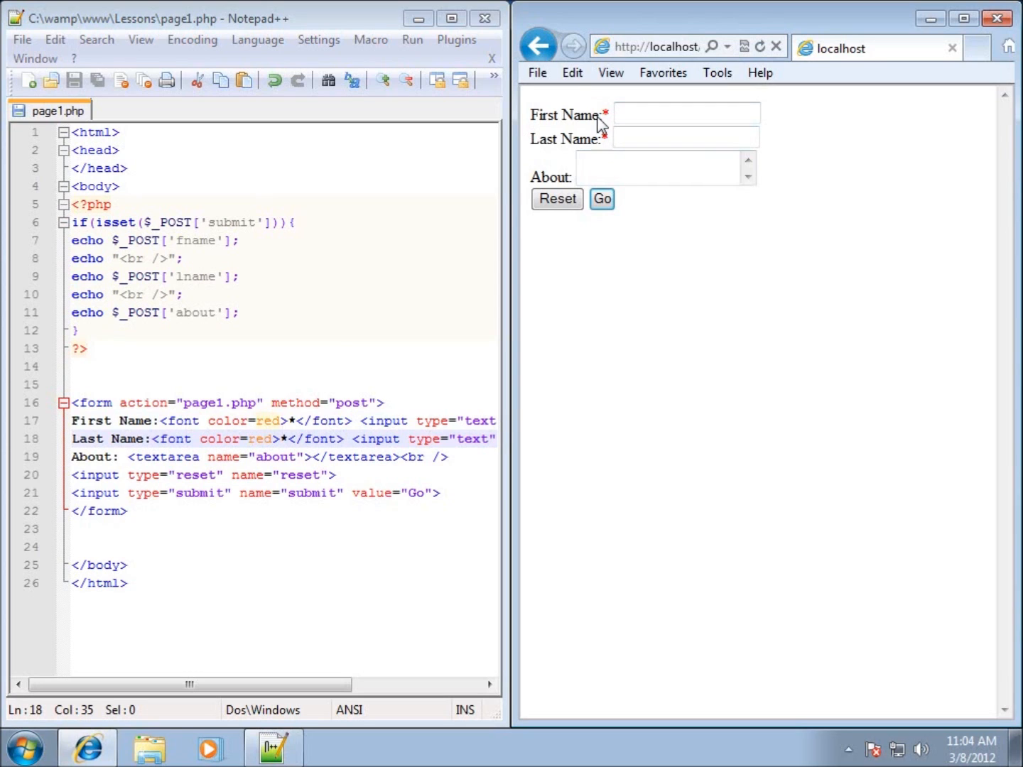
mouse_move(250, 298)
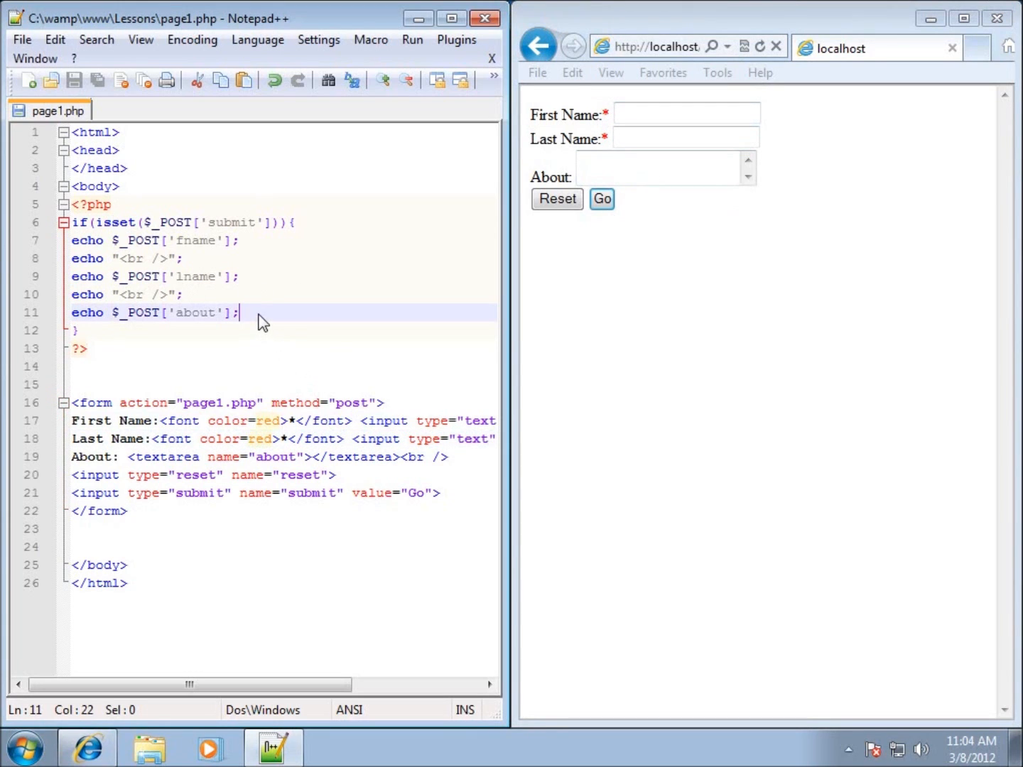
Delete every echo line inside if(isset($_POST['submit'])), leaving the block empty.
drag(239, 312, 71, 240)
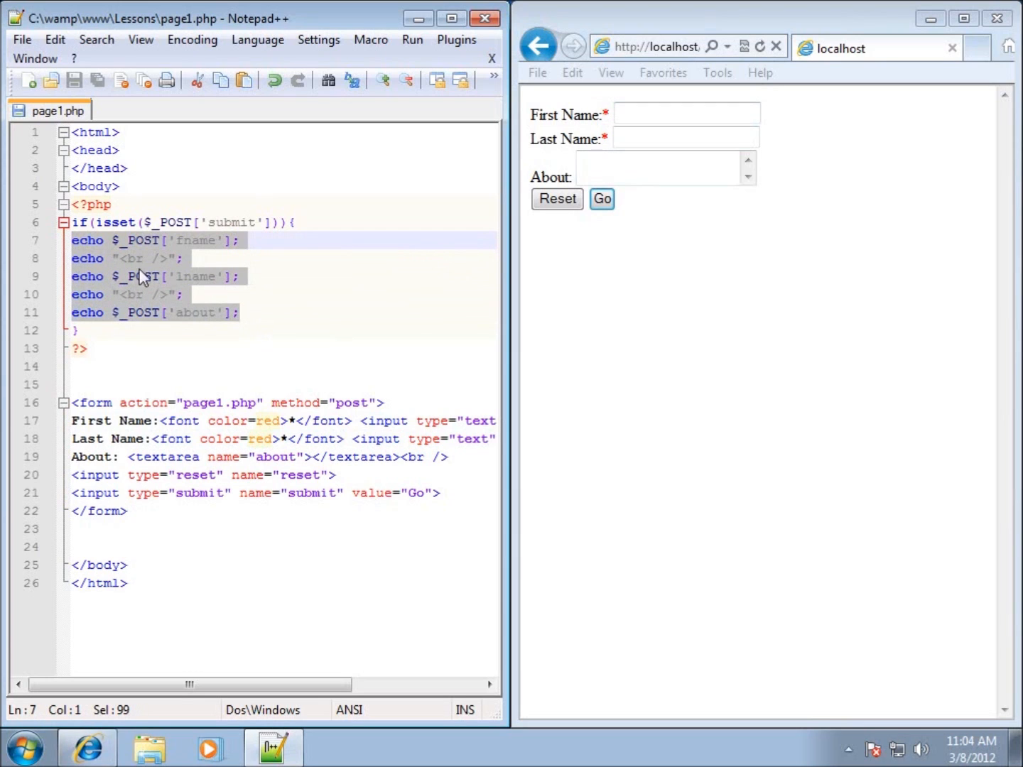
key(Delete)
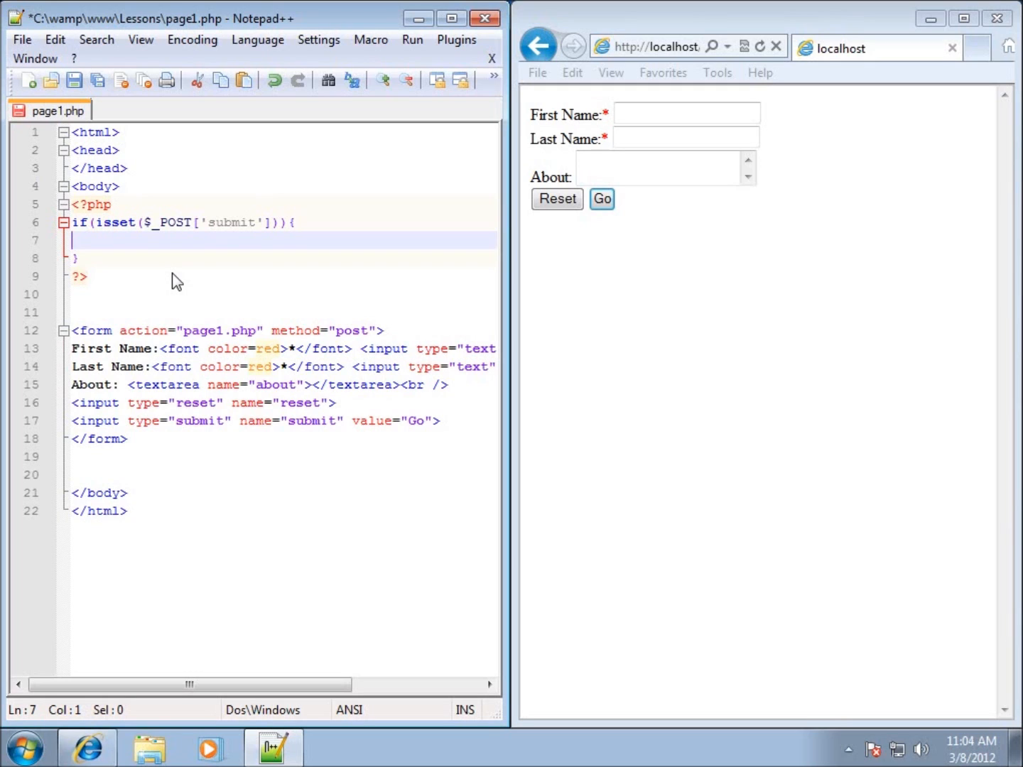
mouse_move(131, 245)
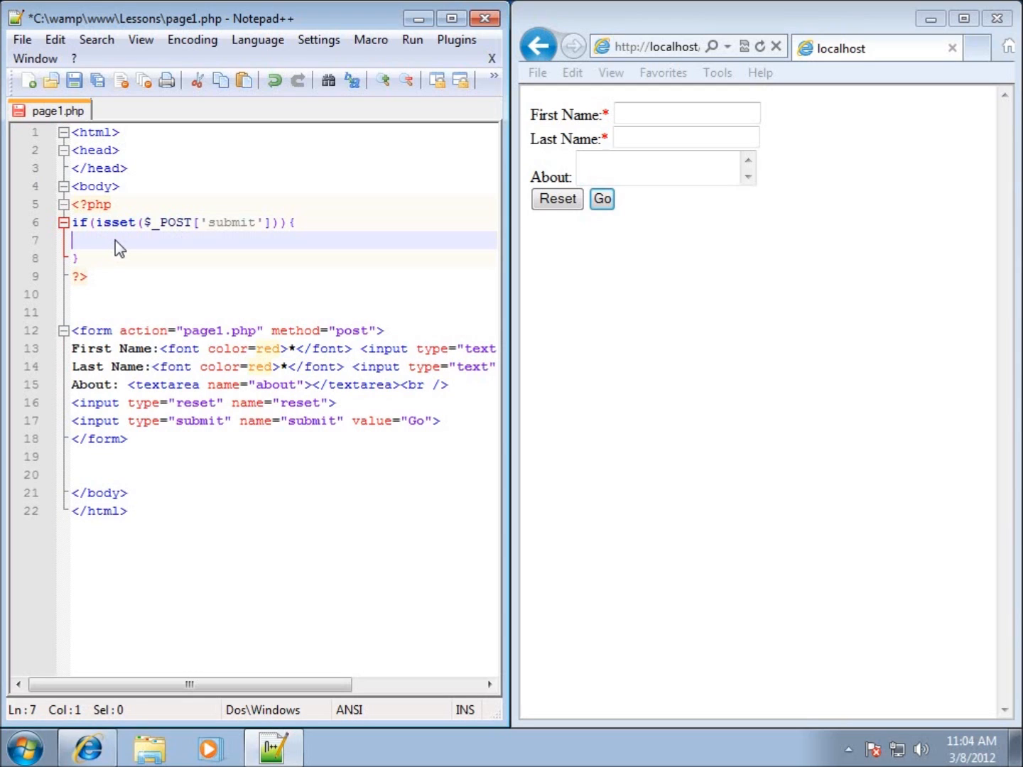
Write the nested condition if(empty($_POST['fname'])) inside the submit check.
text(if)
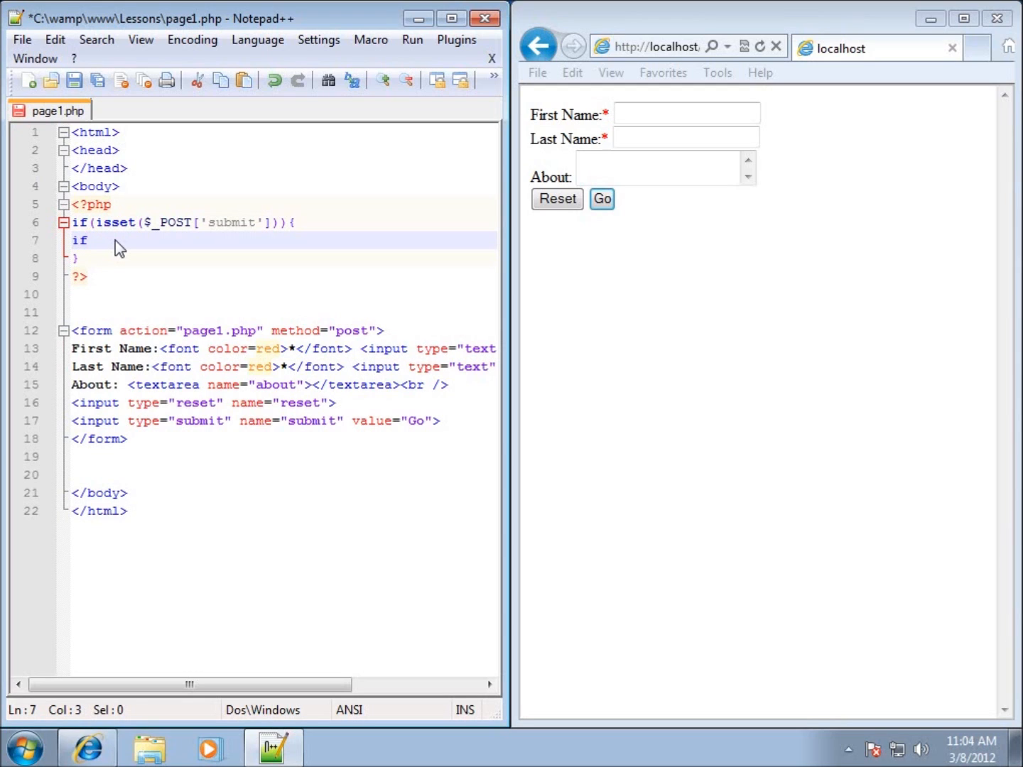
text(())
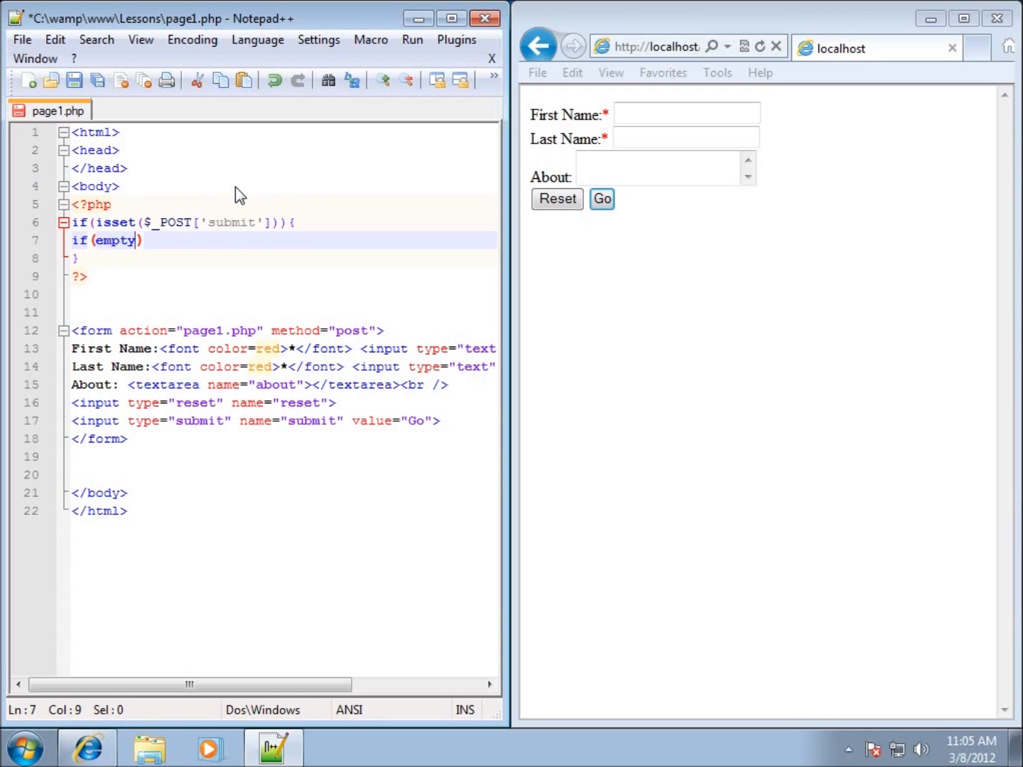
text(())
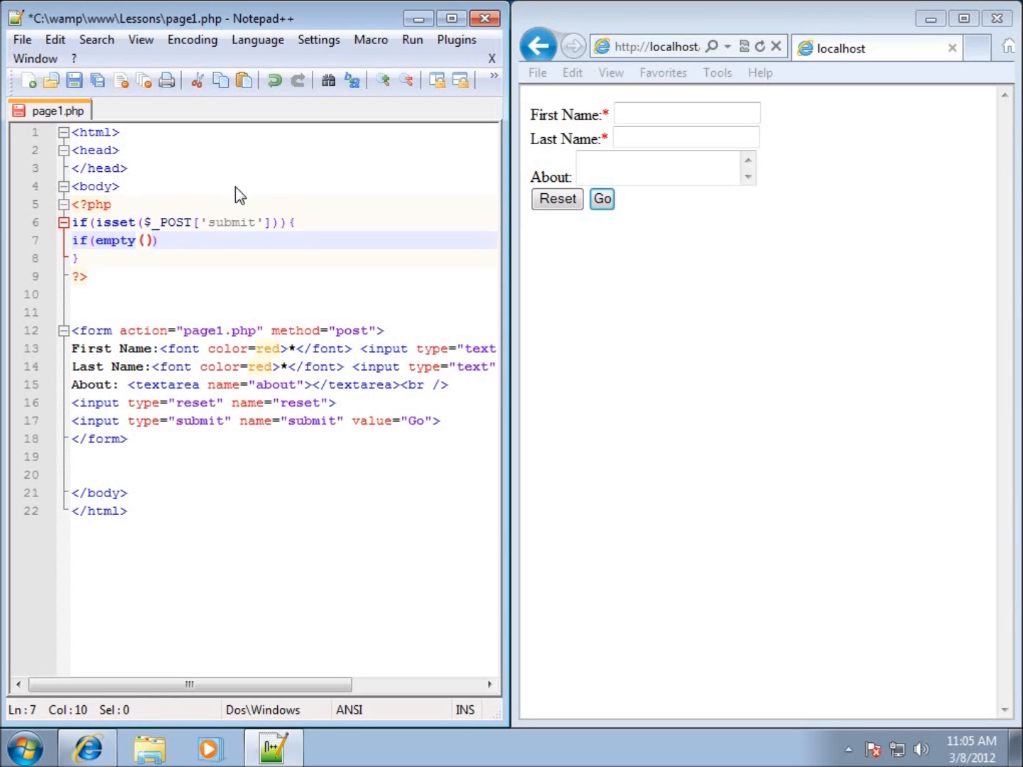
text($)
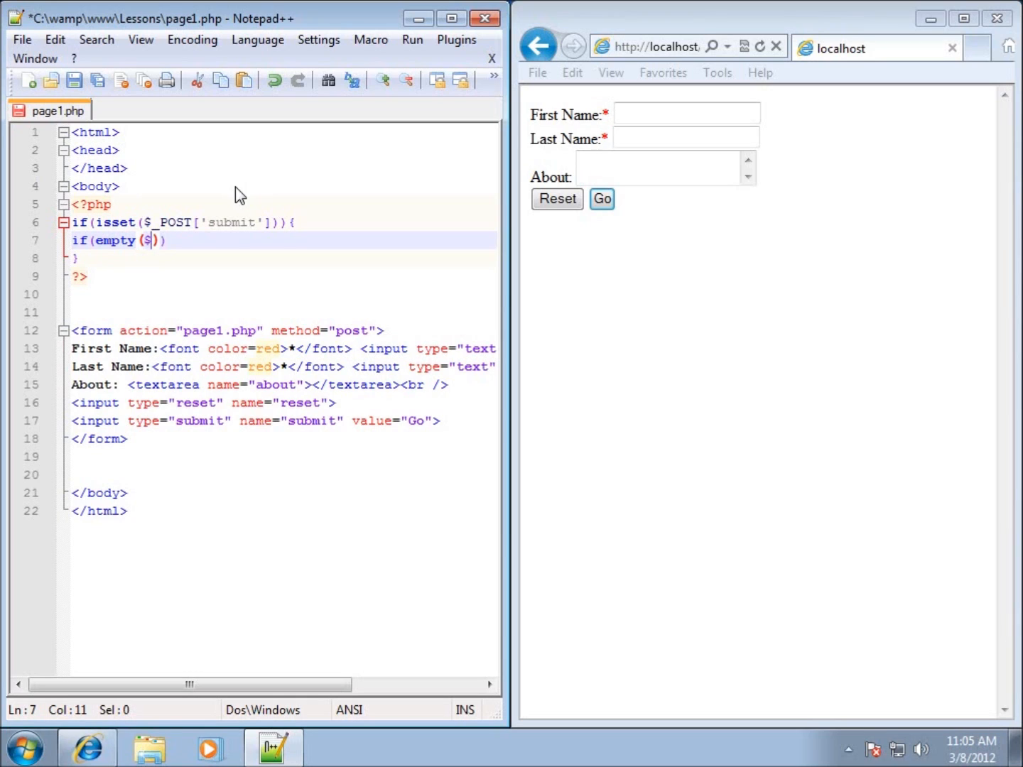
text(_POST)
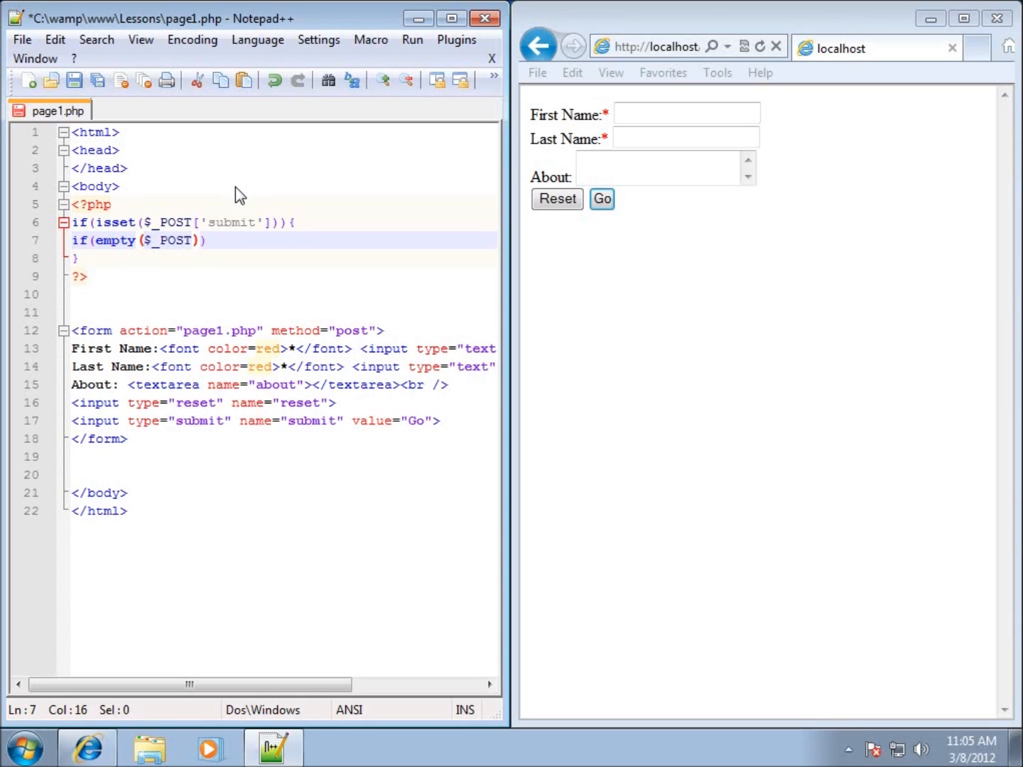
text([])
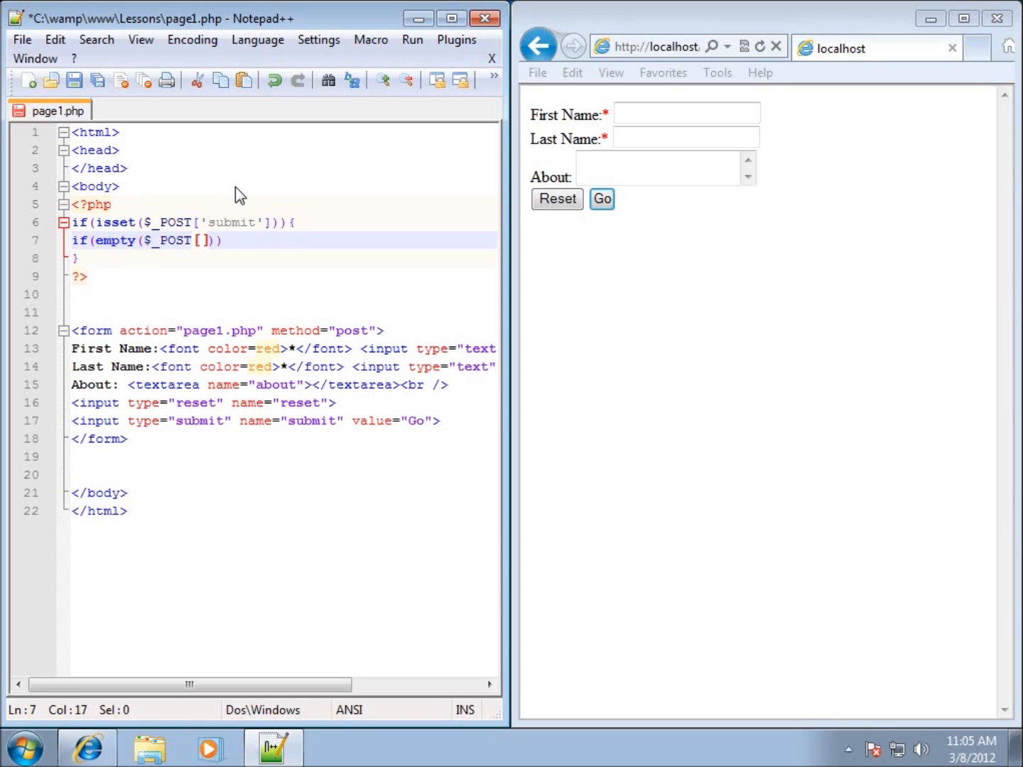
text('')
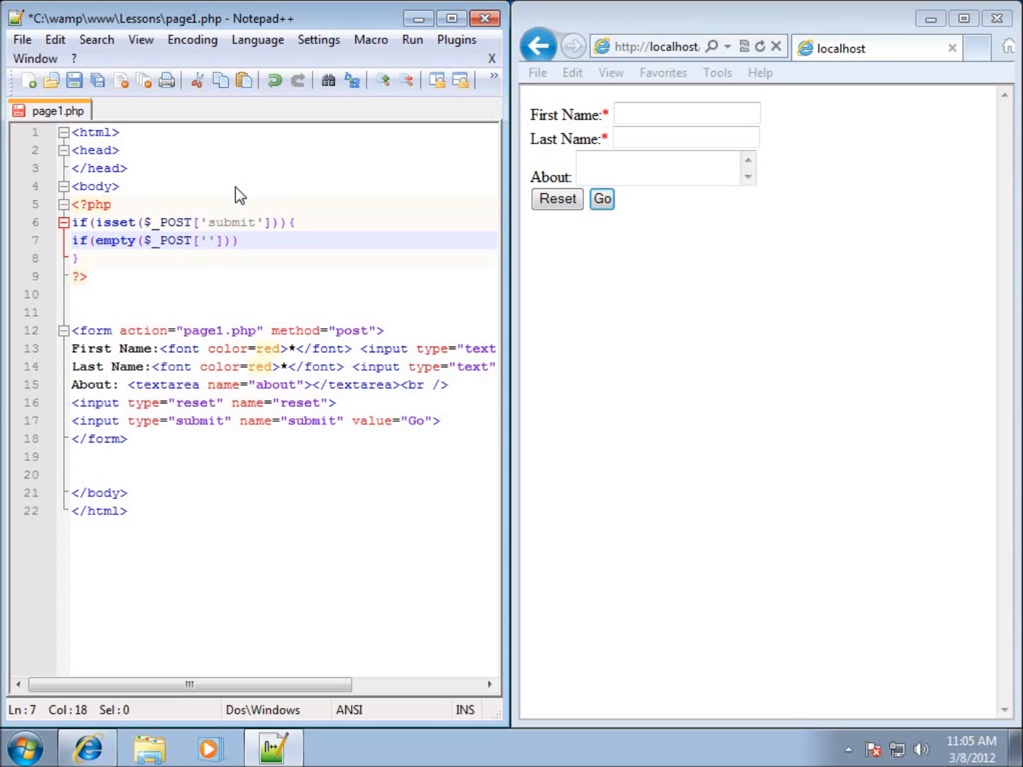
text(fname)
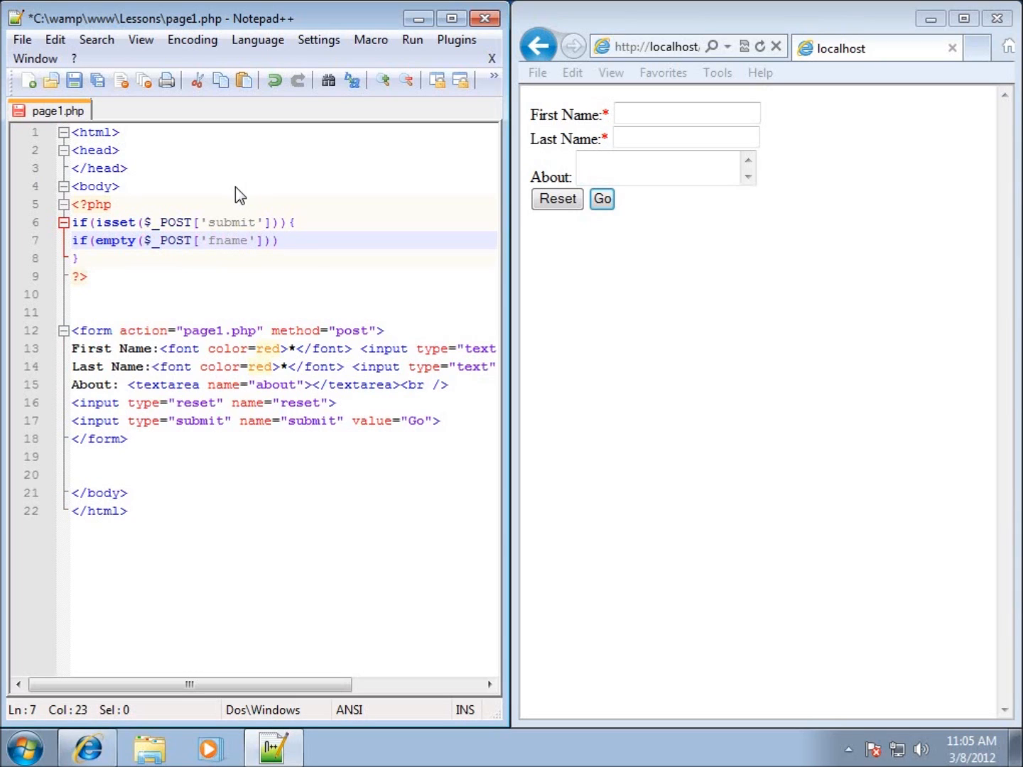
click(78, 259)
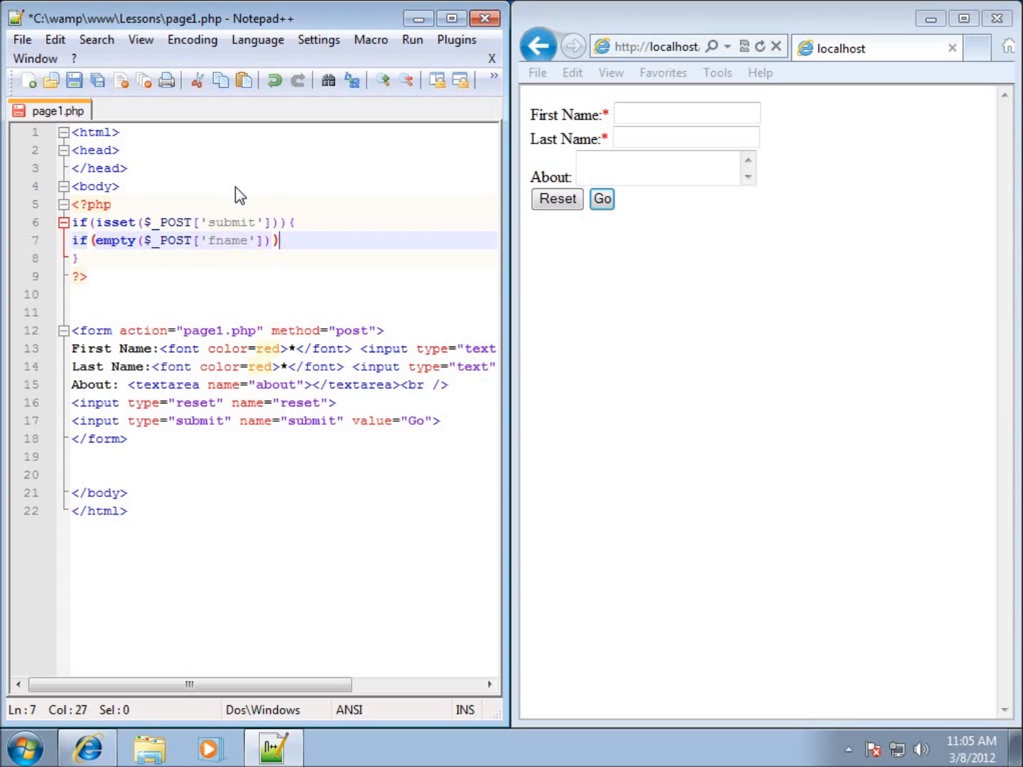
Give the fname check a braced body containing echo "First Name is Required";.
text({)
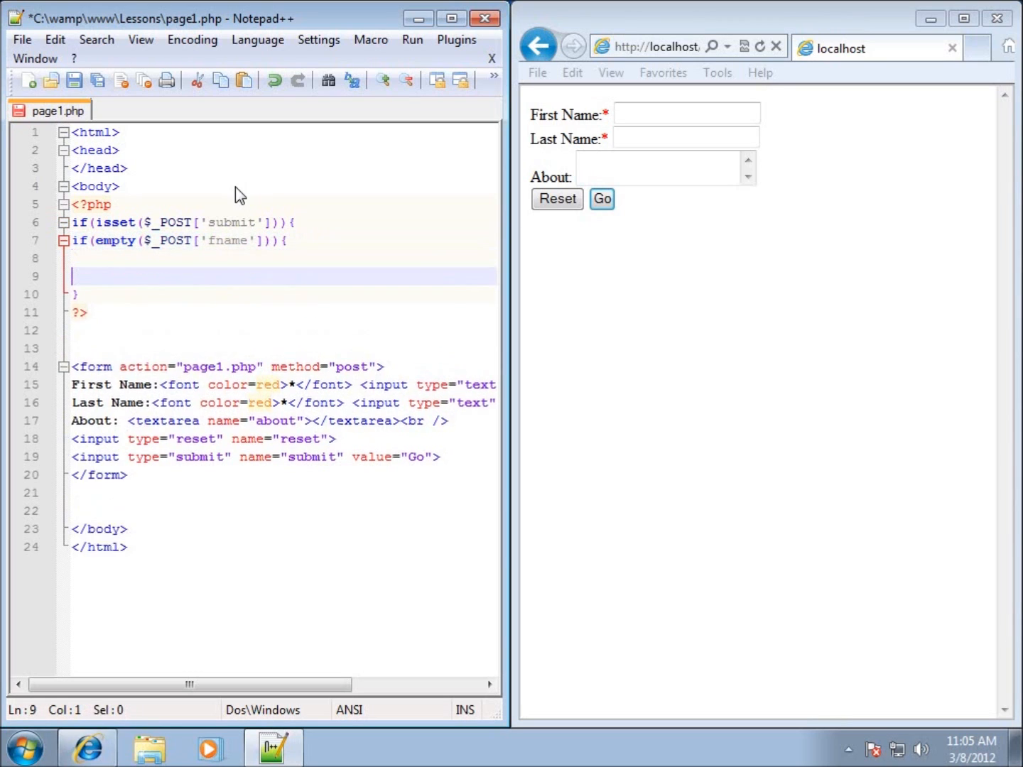
key(enter)
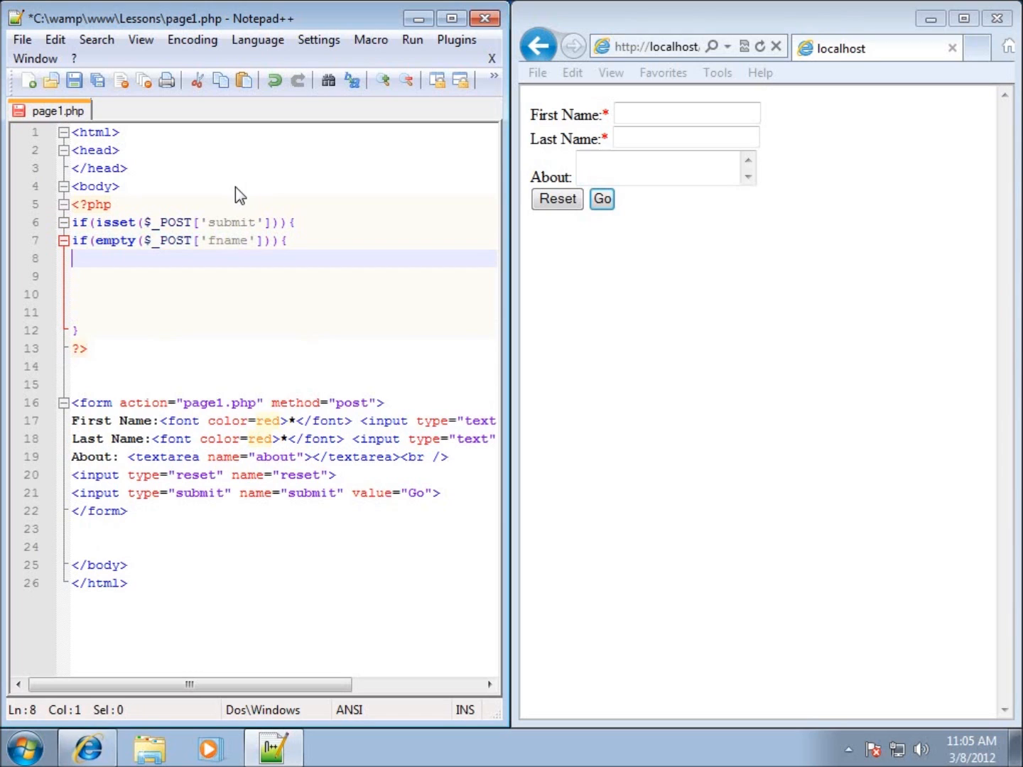
text(})
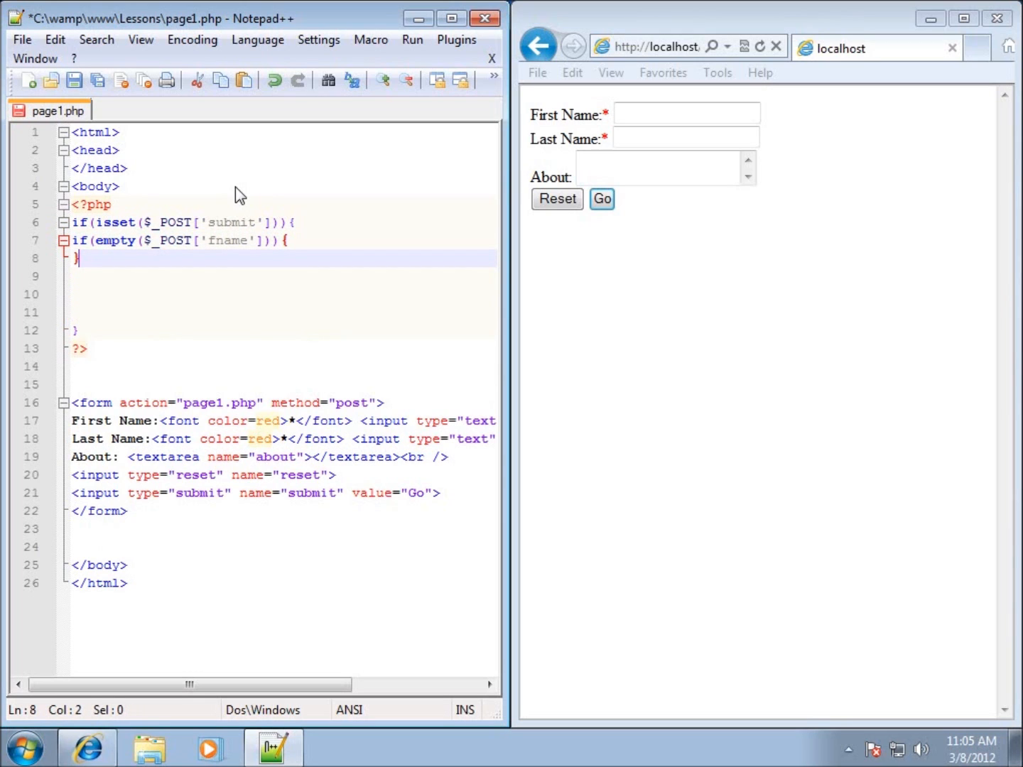
key(enter)
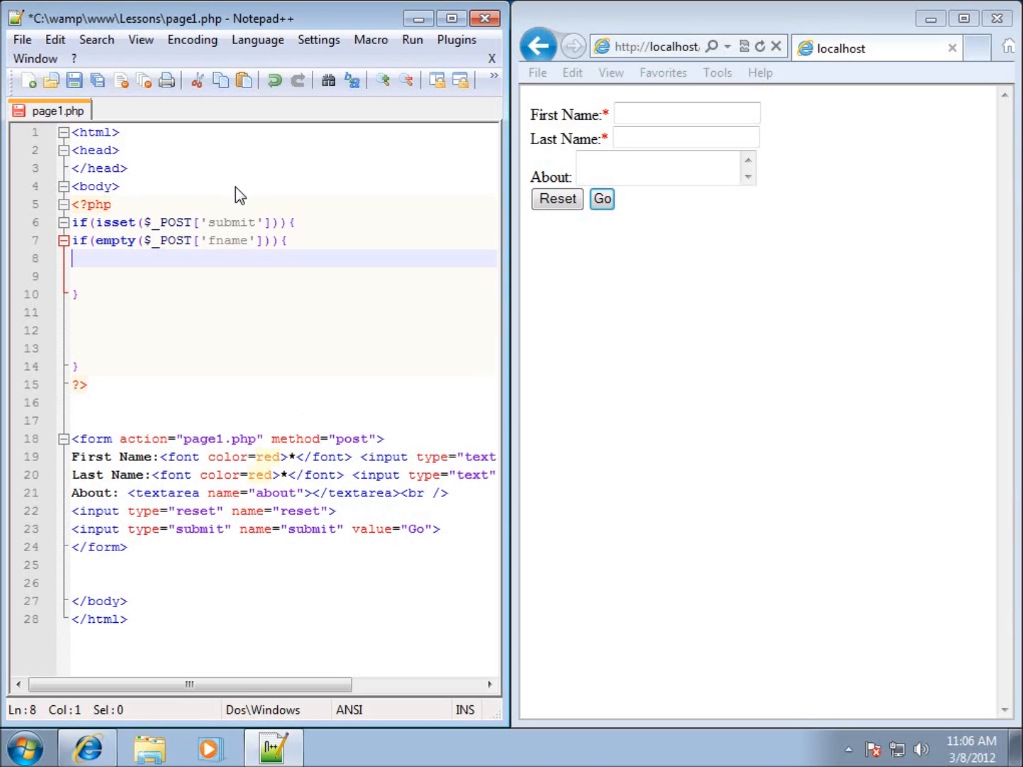
text(echo)
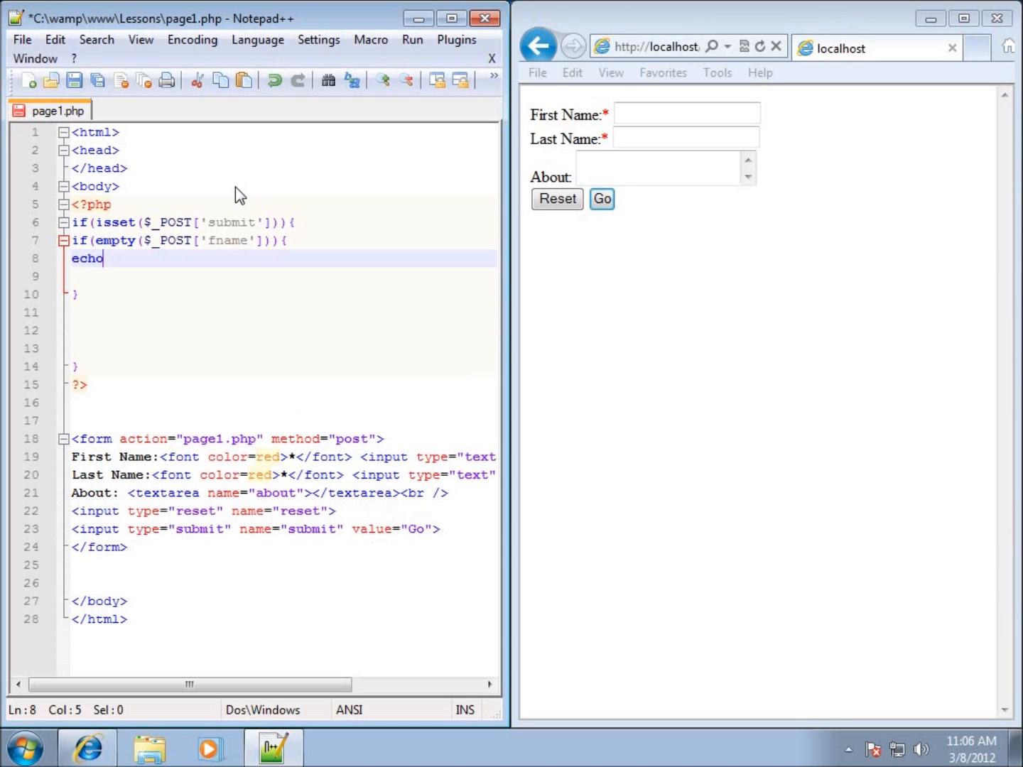
text("E)
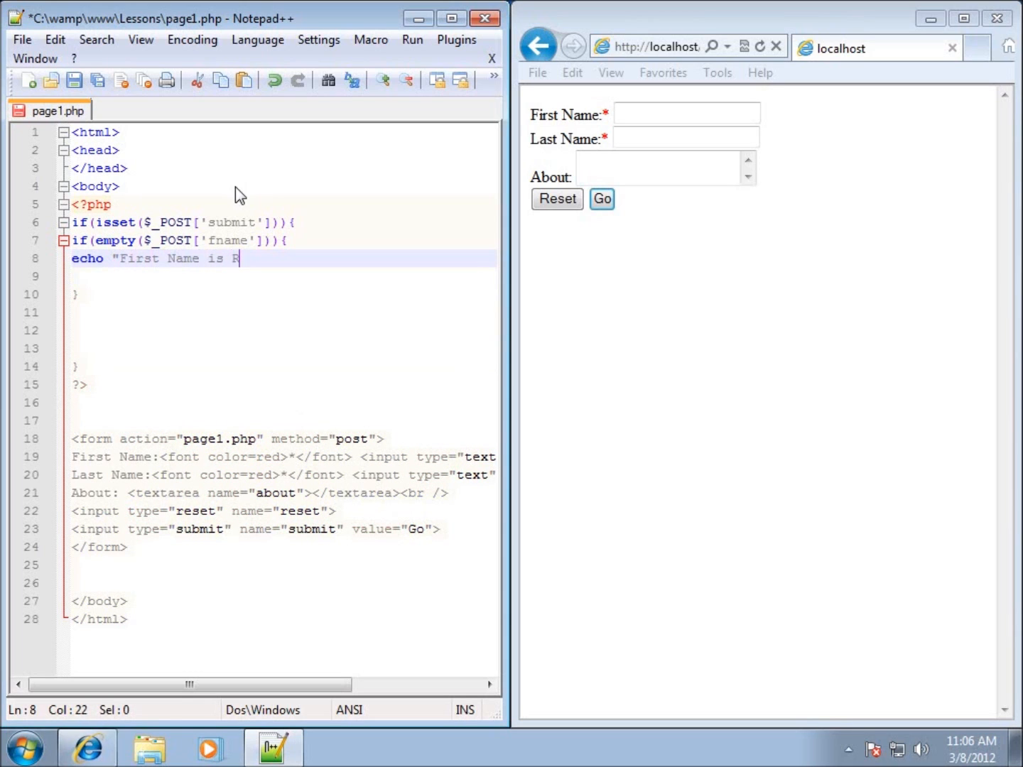
text(equired")
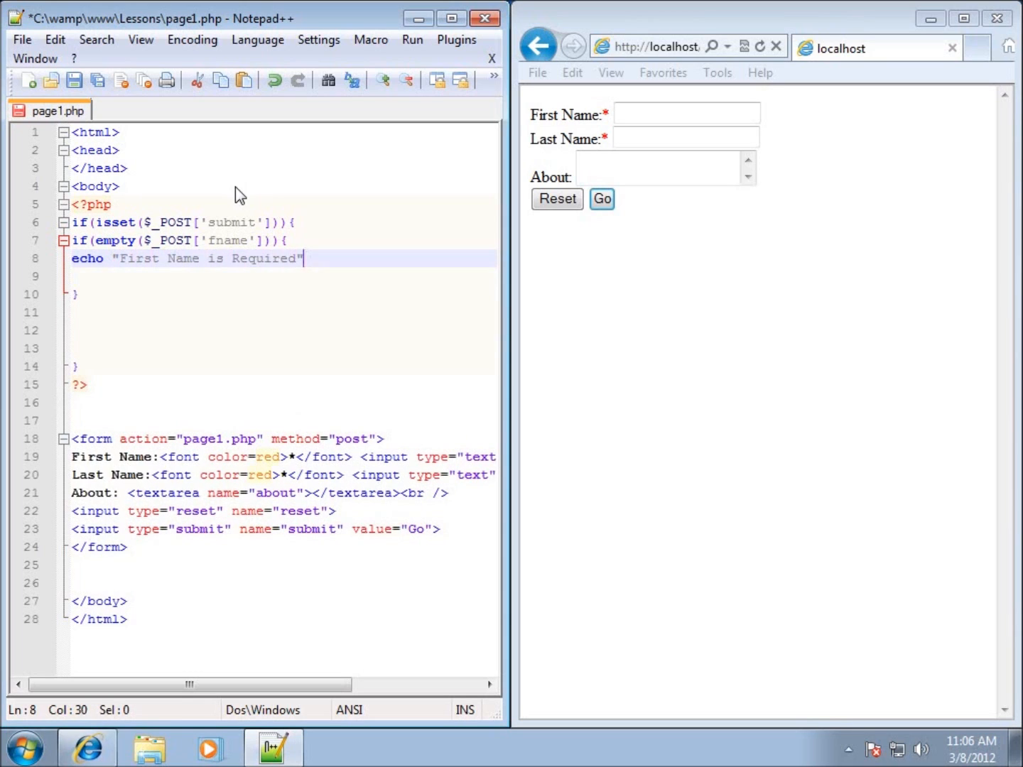
text(;)
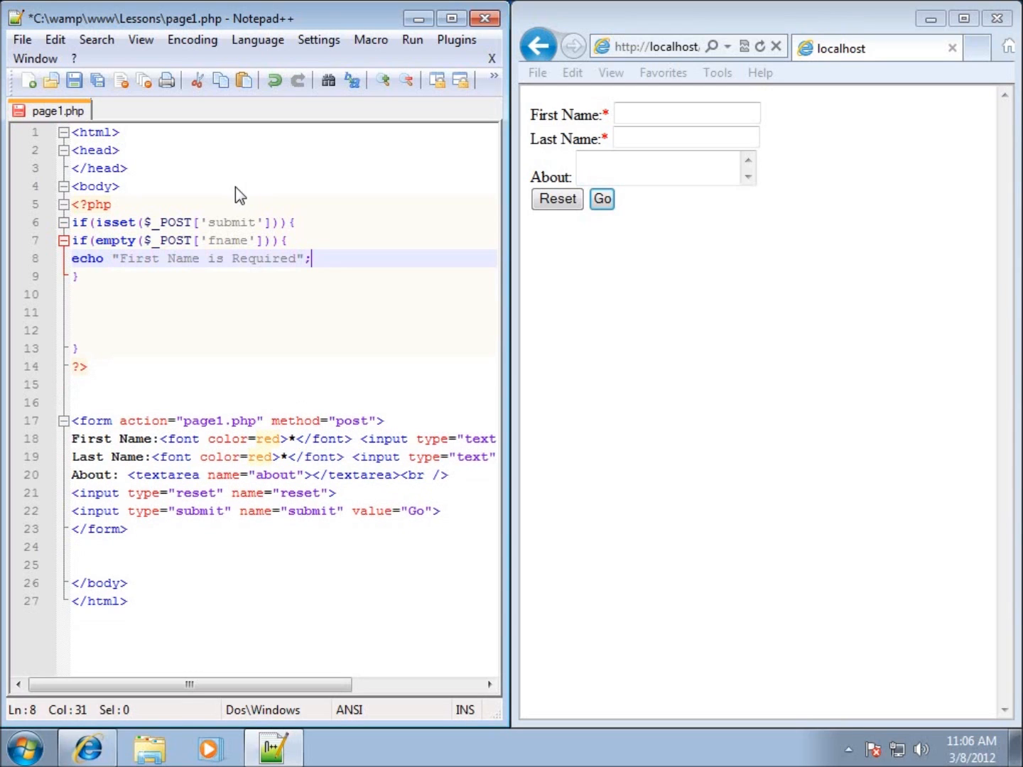
mouse_move(381, 381)
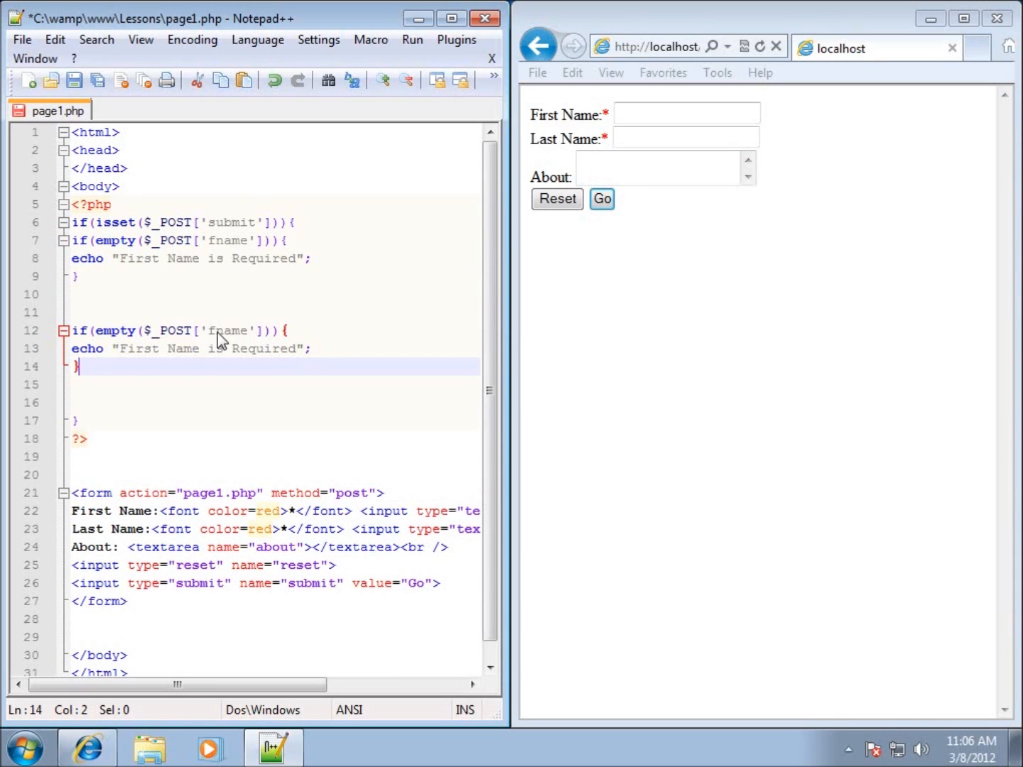
Turn the pasted block into an lname check echoing "Last Name is Required".
text(lname)
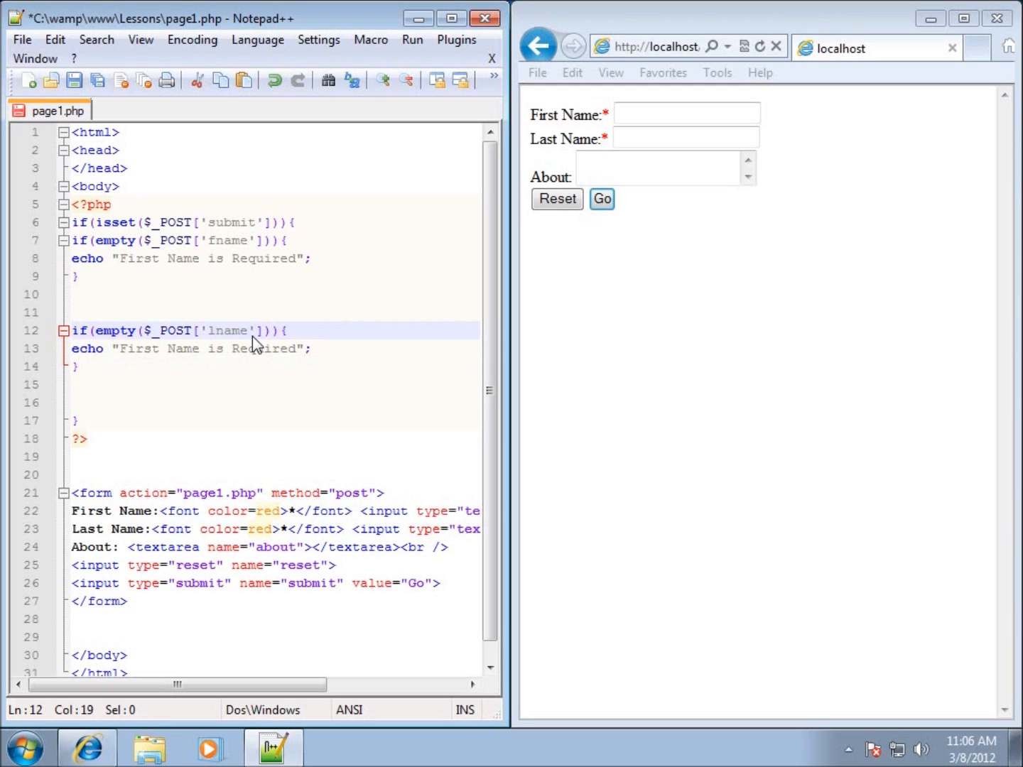
click(211, 330)
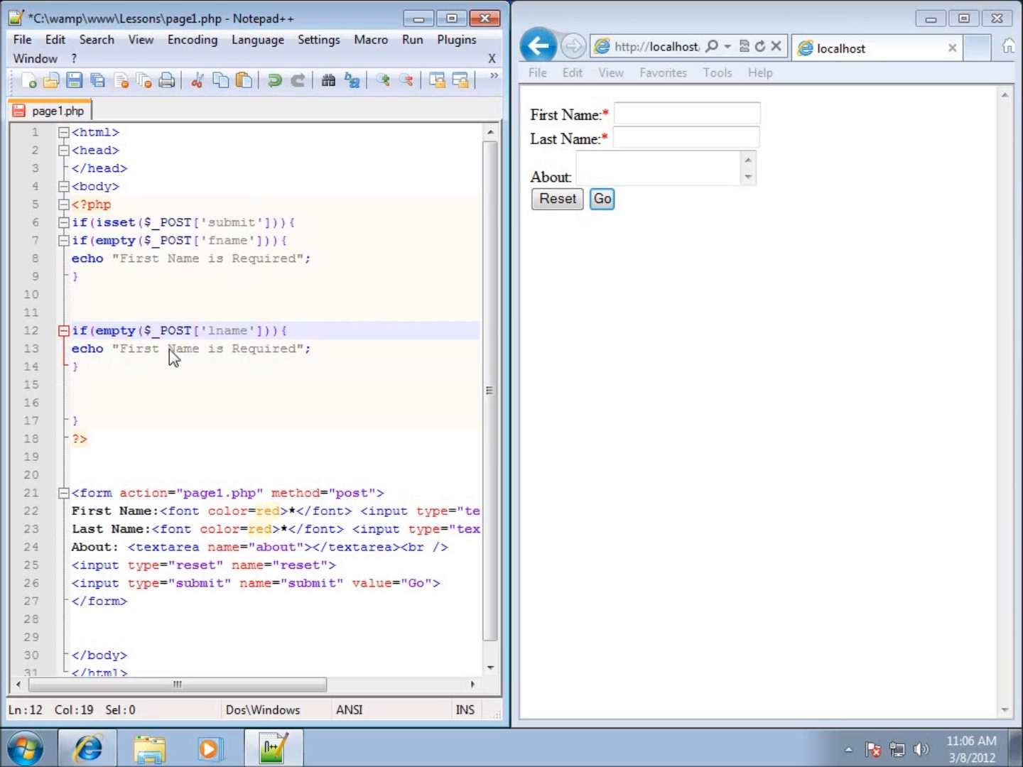
double_click(137, 348)
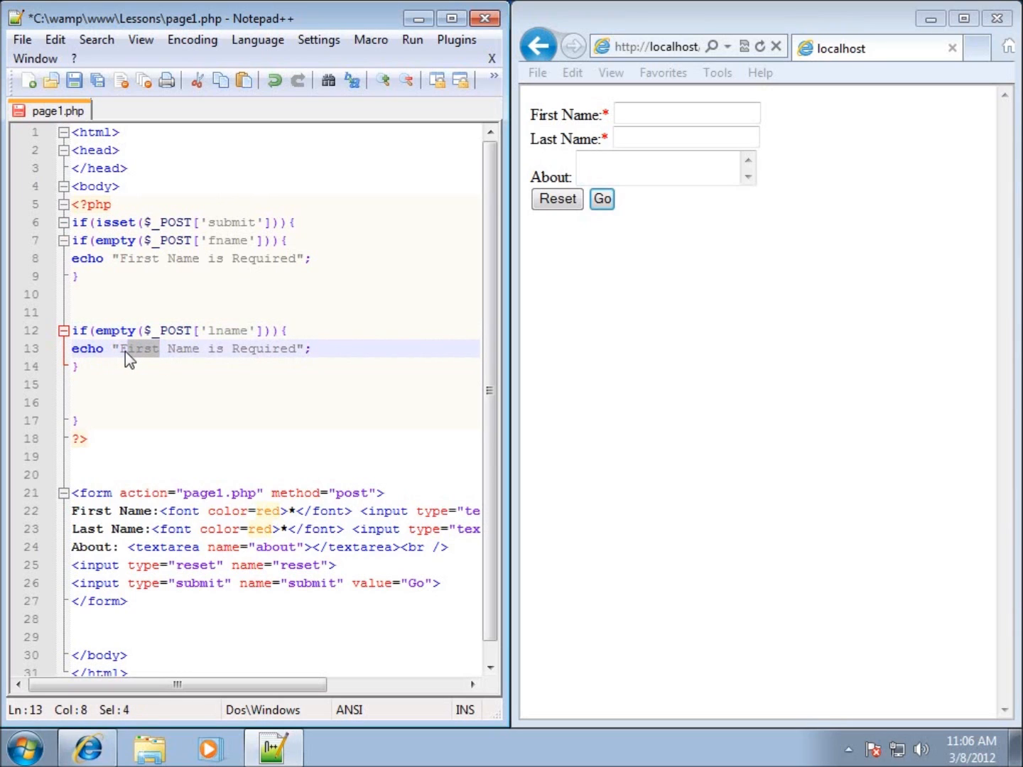
double_click(139, 348)
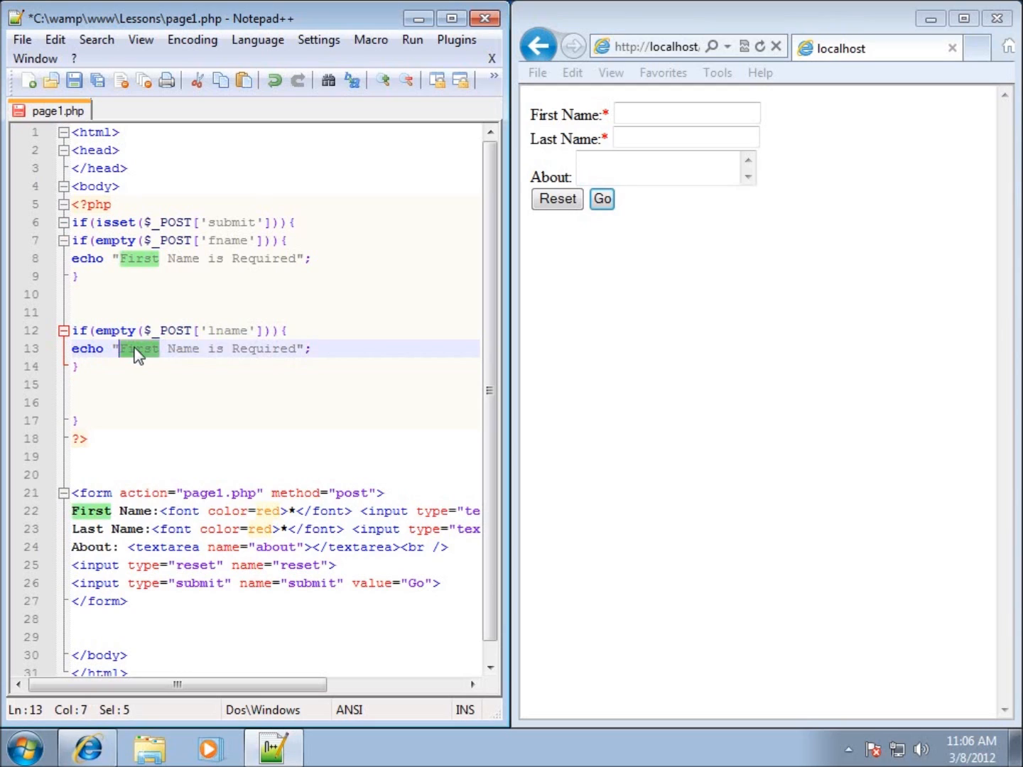
text(Last)
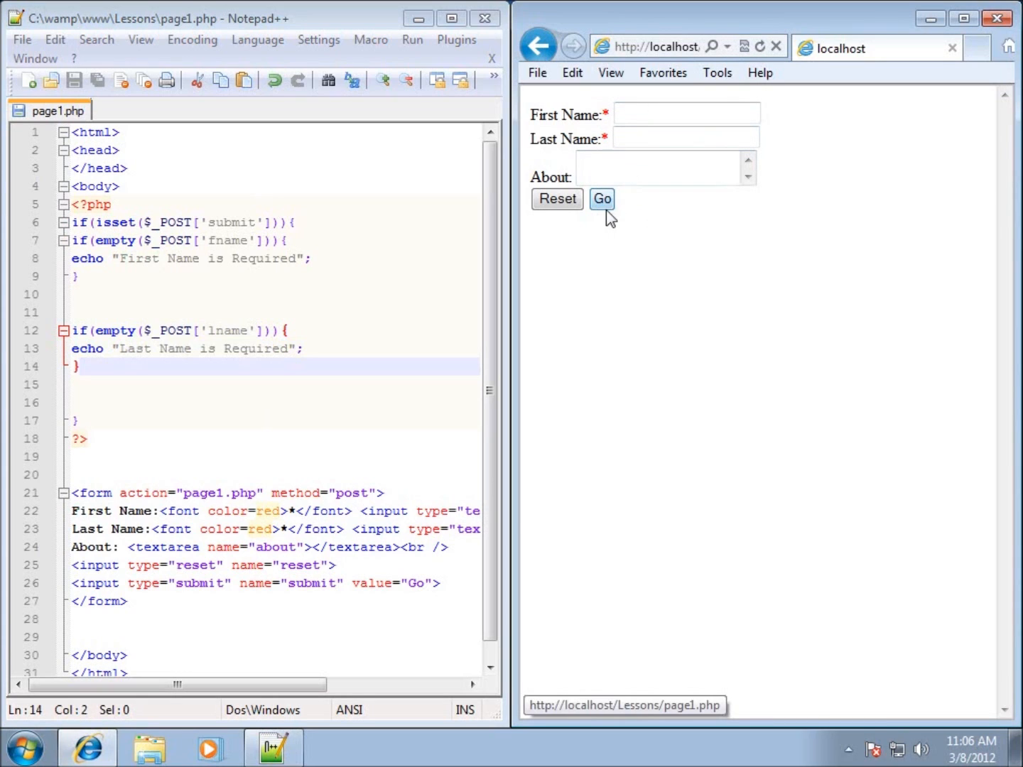
mouse_move(708, 162)
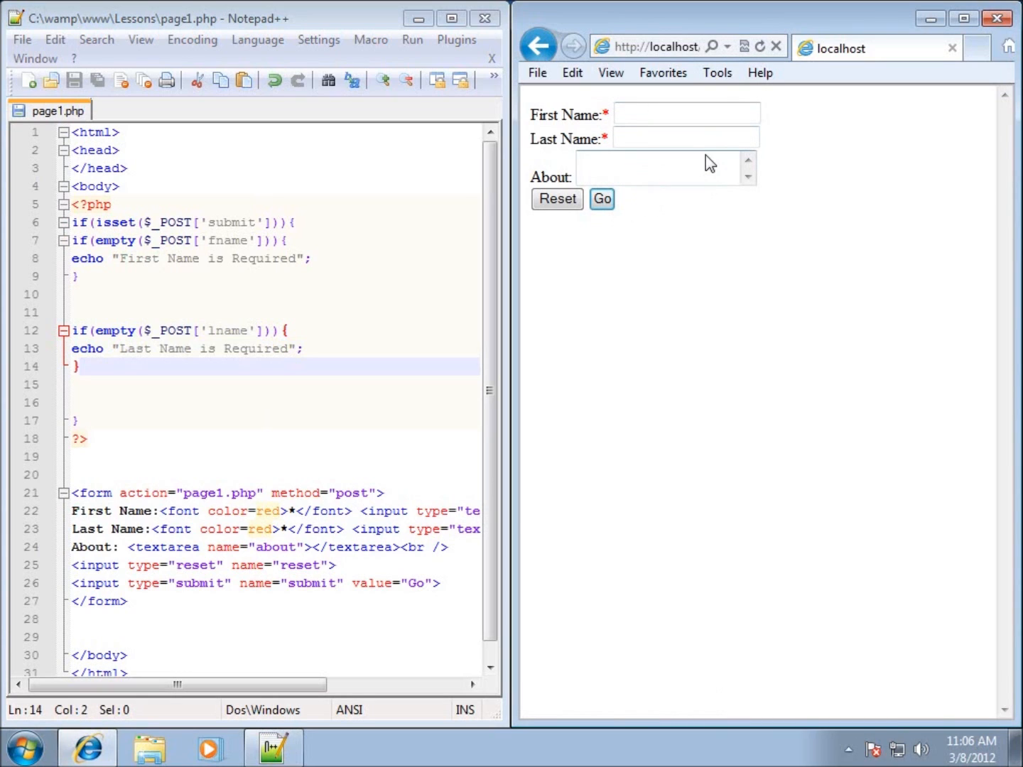
mouse_move(637, 159)
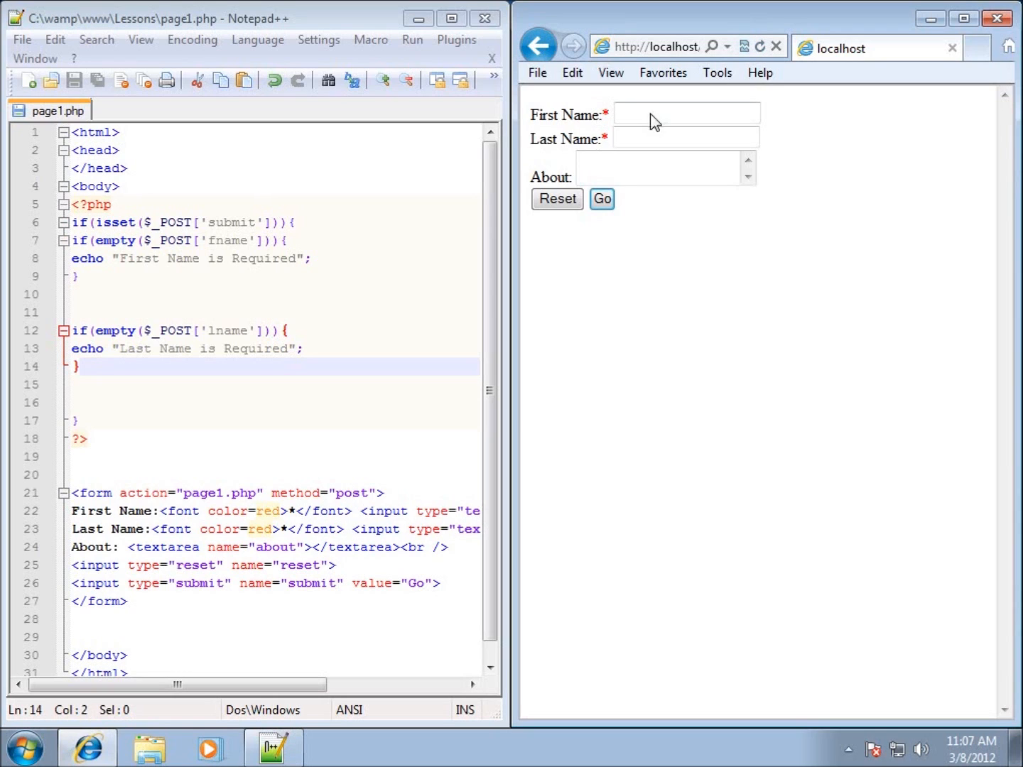
Submit the form with Last Name 'Penning', About 'This is some info' and First Name blank.
click(683, 136)
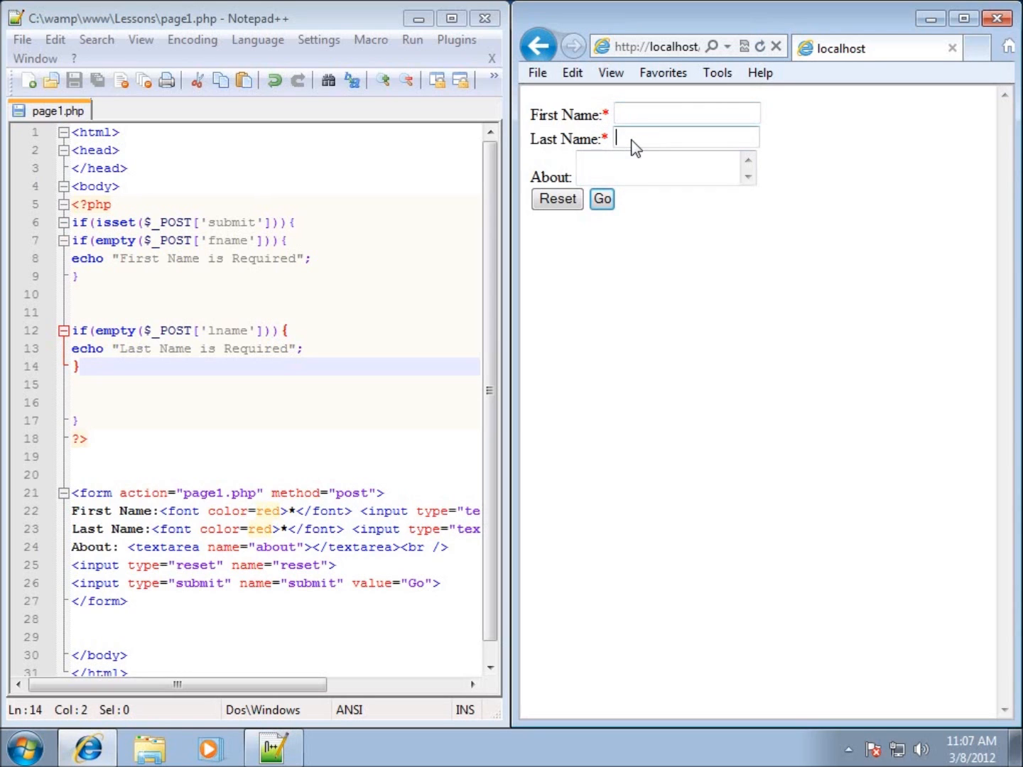
text(Penning)
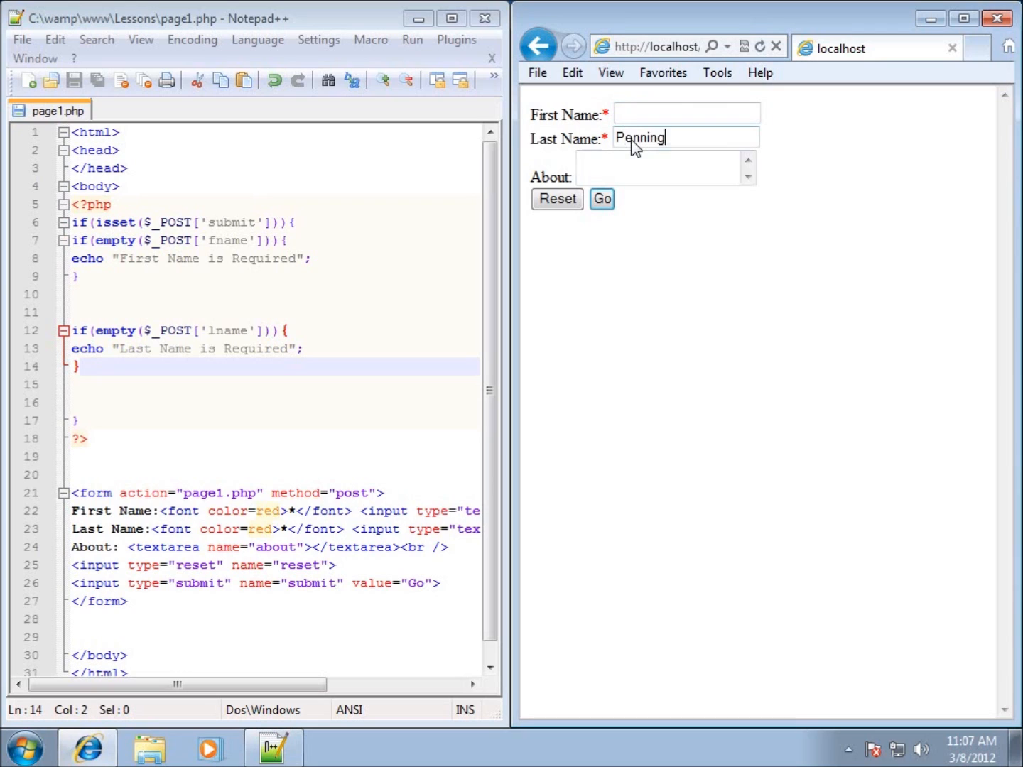
text(This is s)
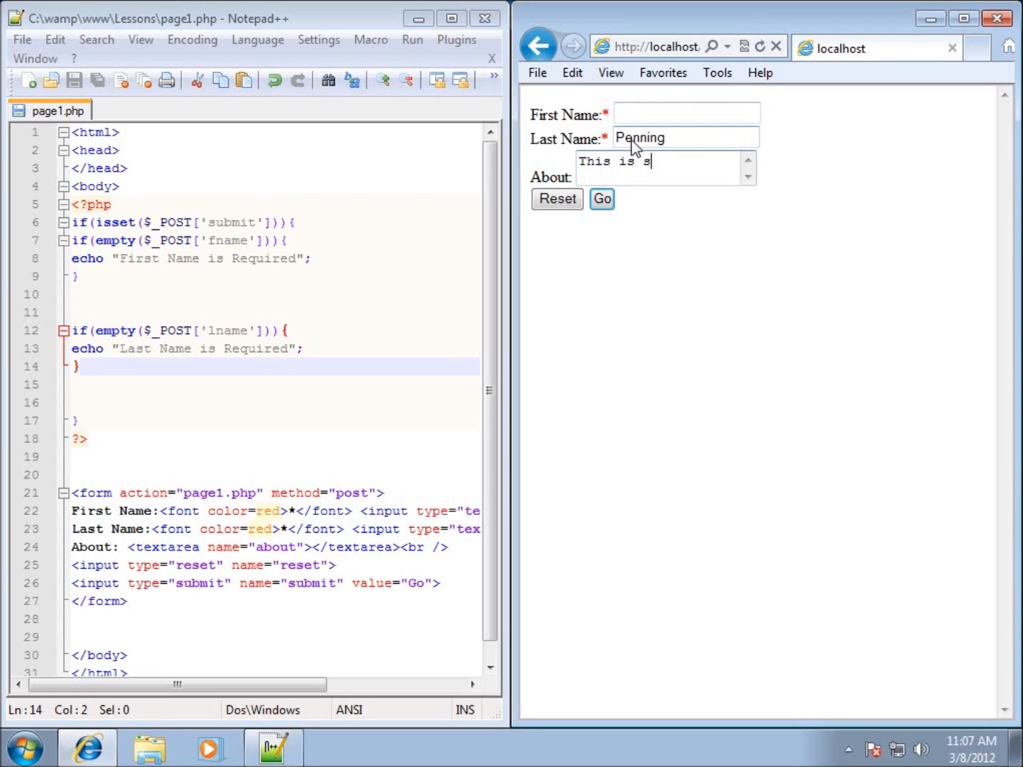
text(ome info)
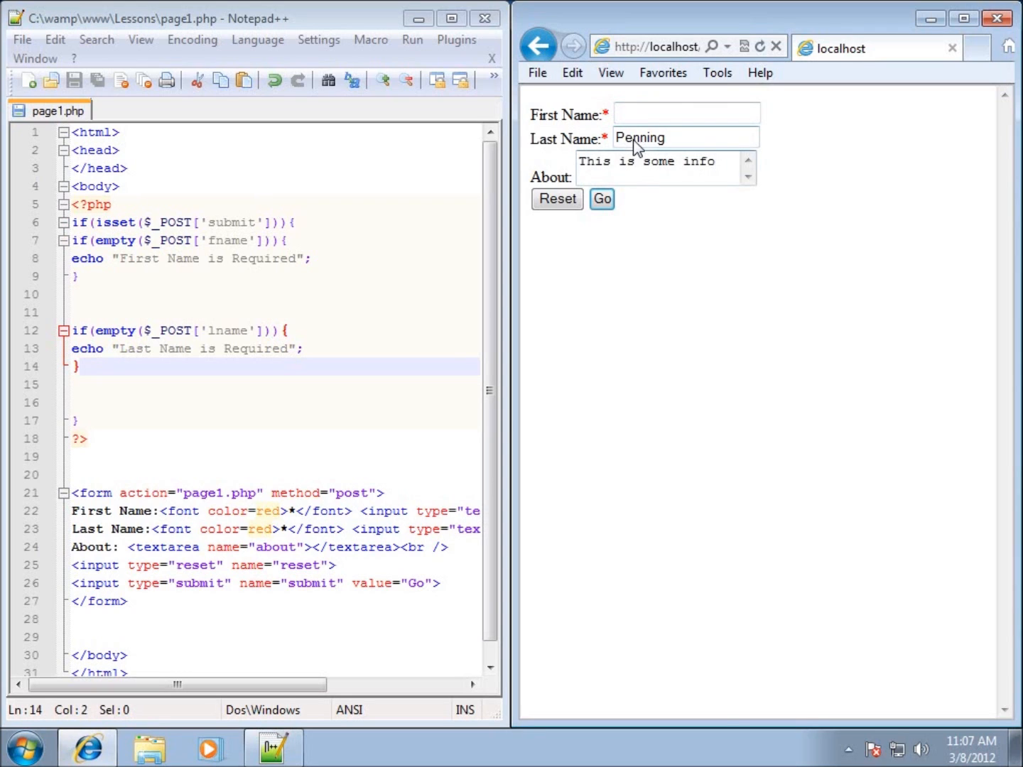
click(601, 199)
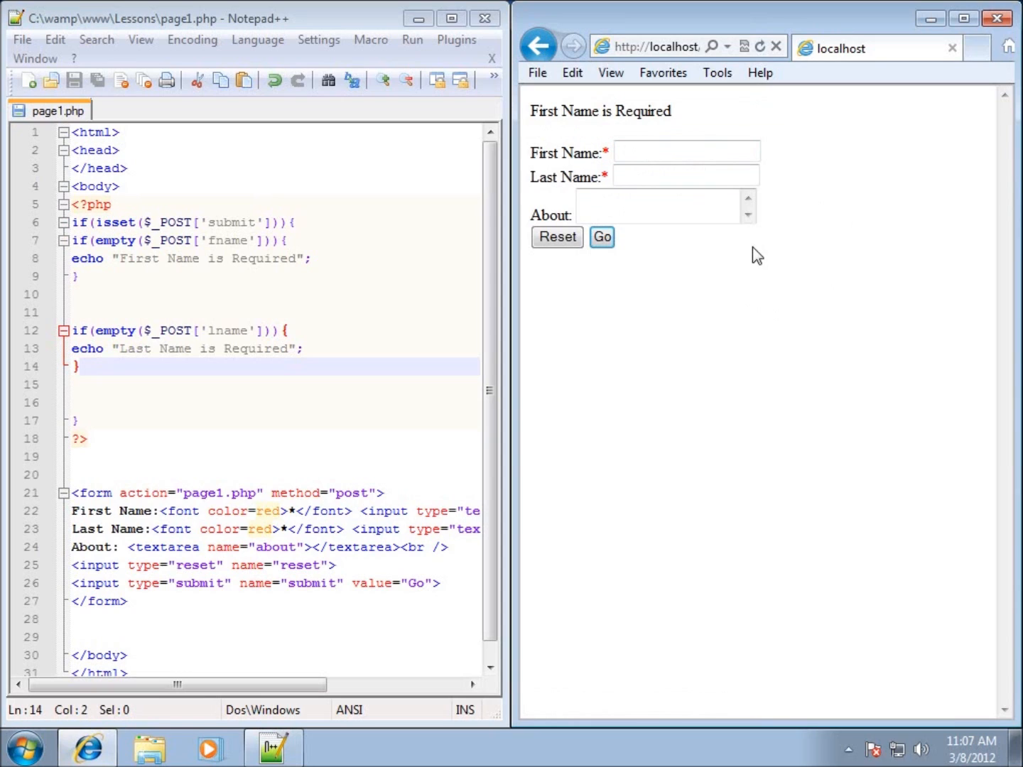
mouse_move(667, 121)
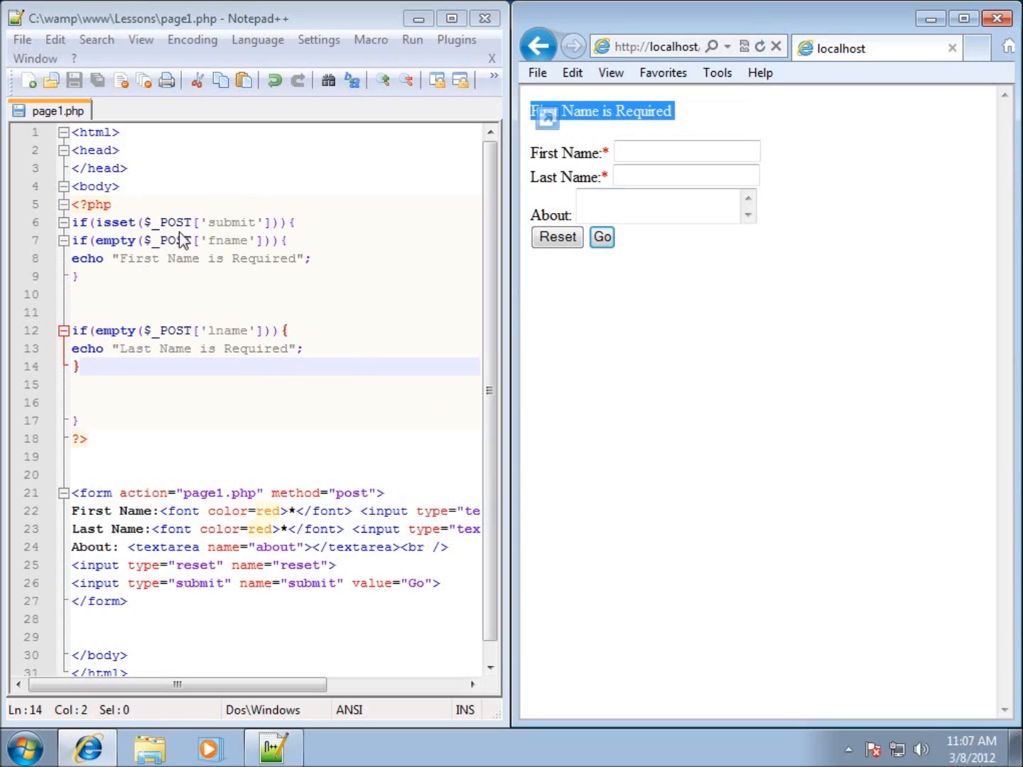
mouse_move(155, 234)
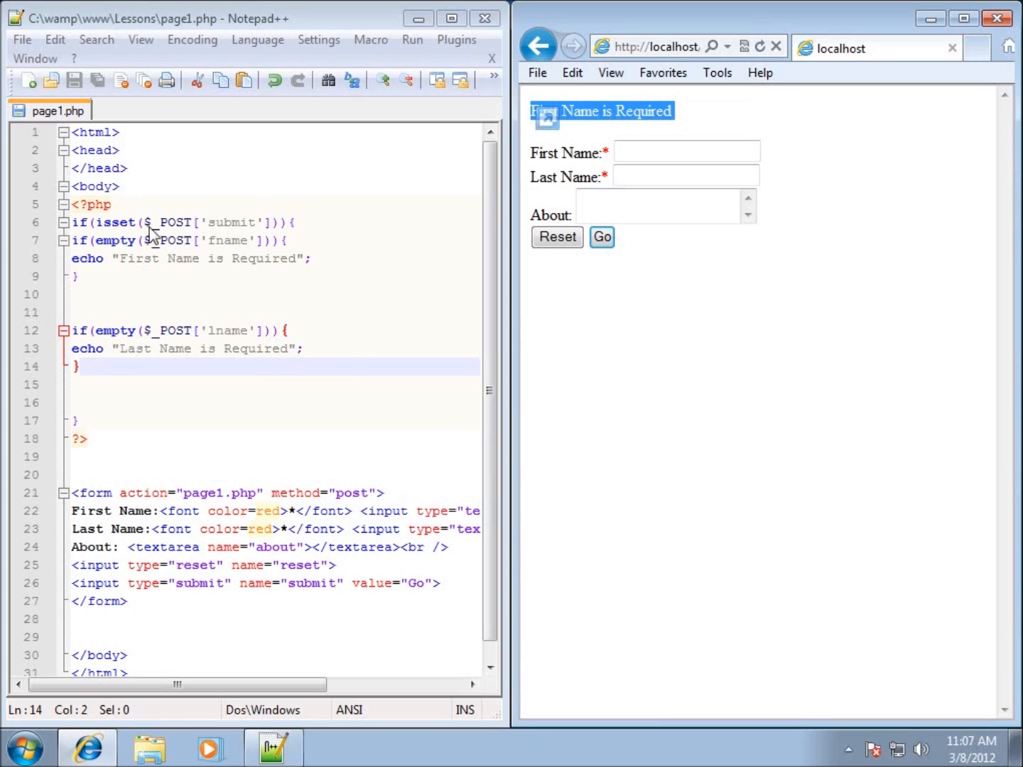
mouse_move(297, 235)
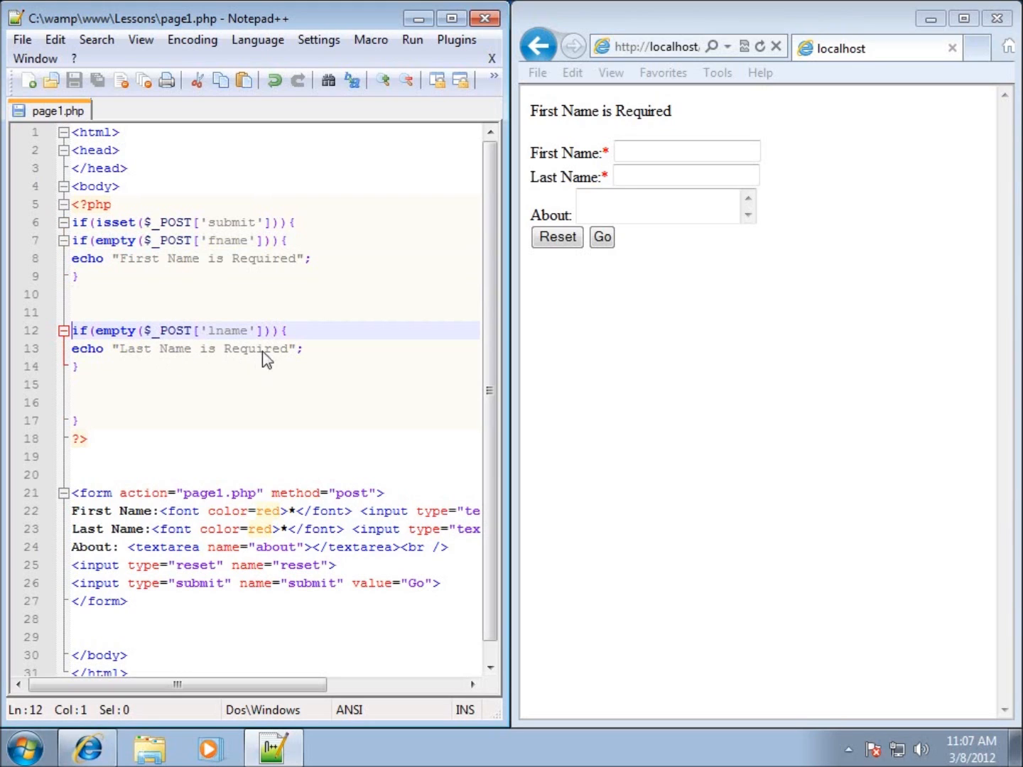
click(234, 402)
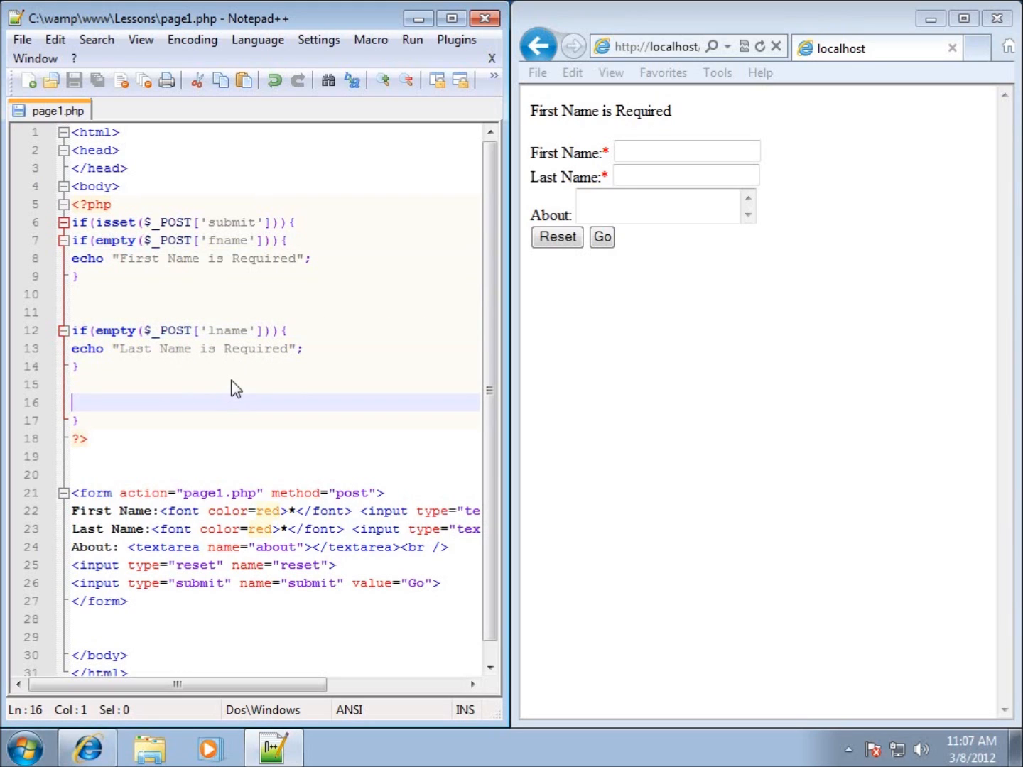